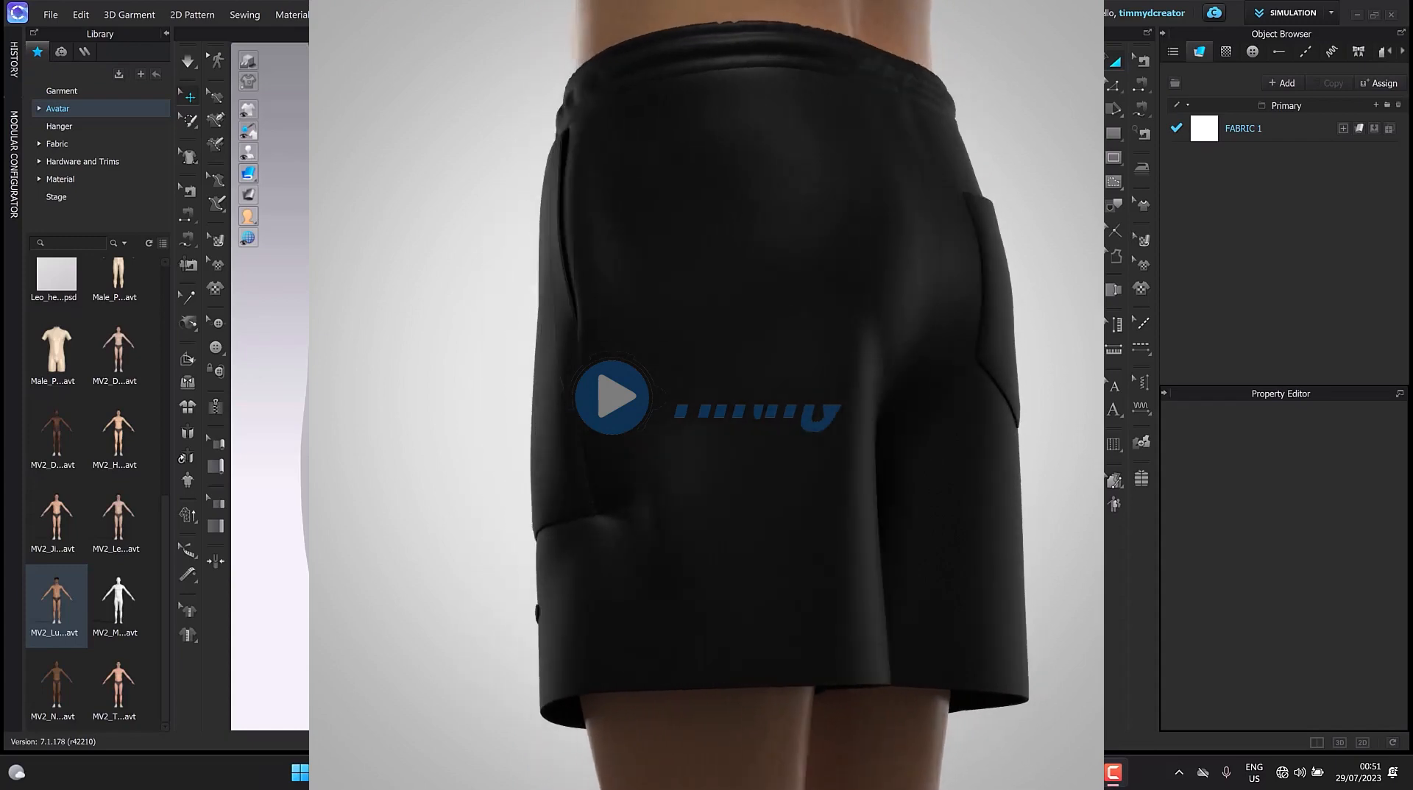
Draw two small eyelet rectangles side by side on the front waistband piece
{"action": "left_click", "coordinate": [611, 396]}
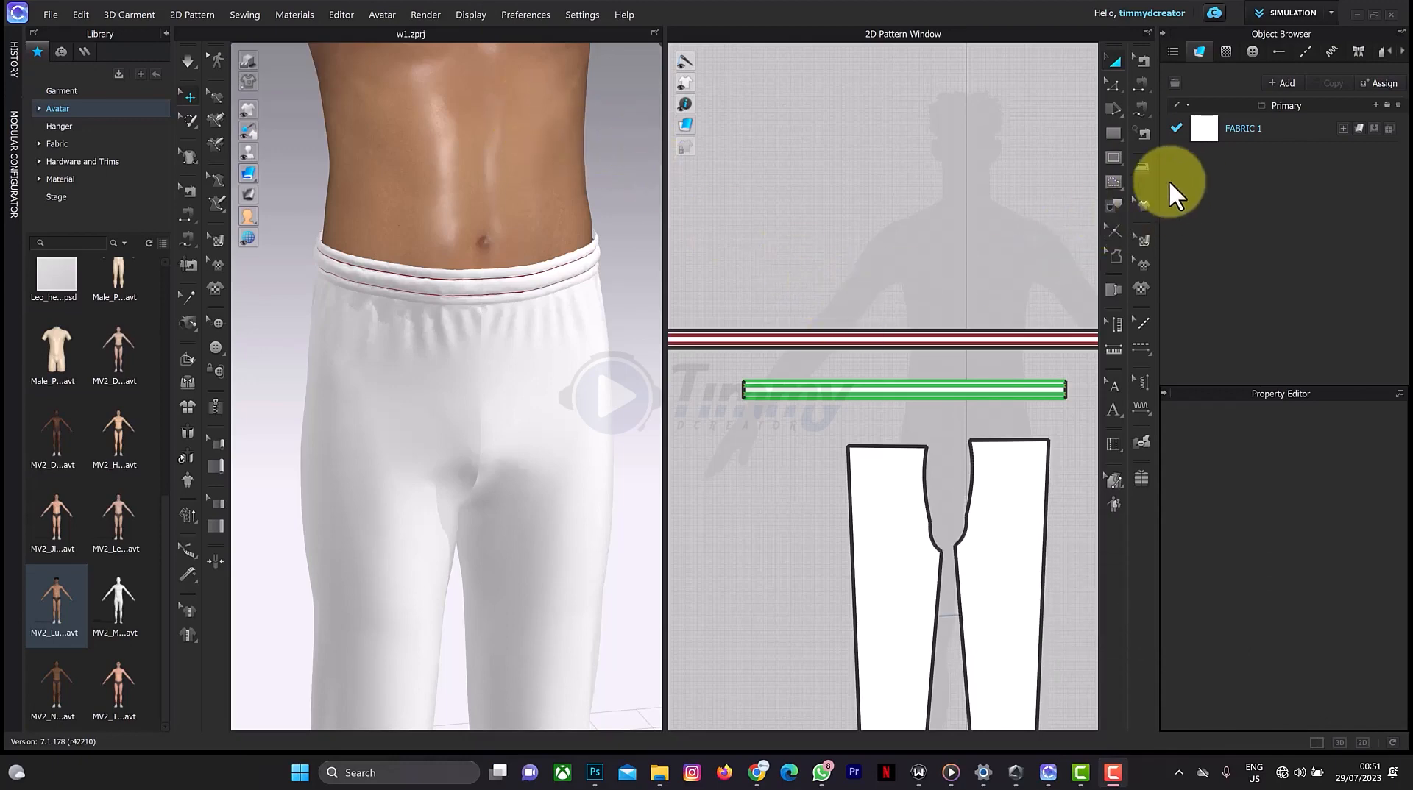
{"action": "mouse_move", "coordinate": [1117, 171]}
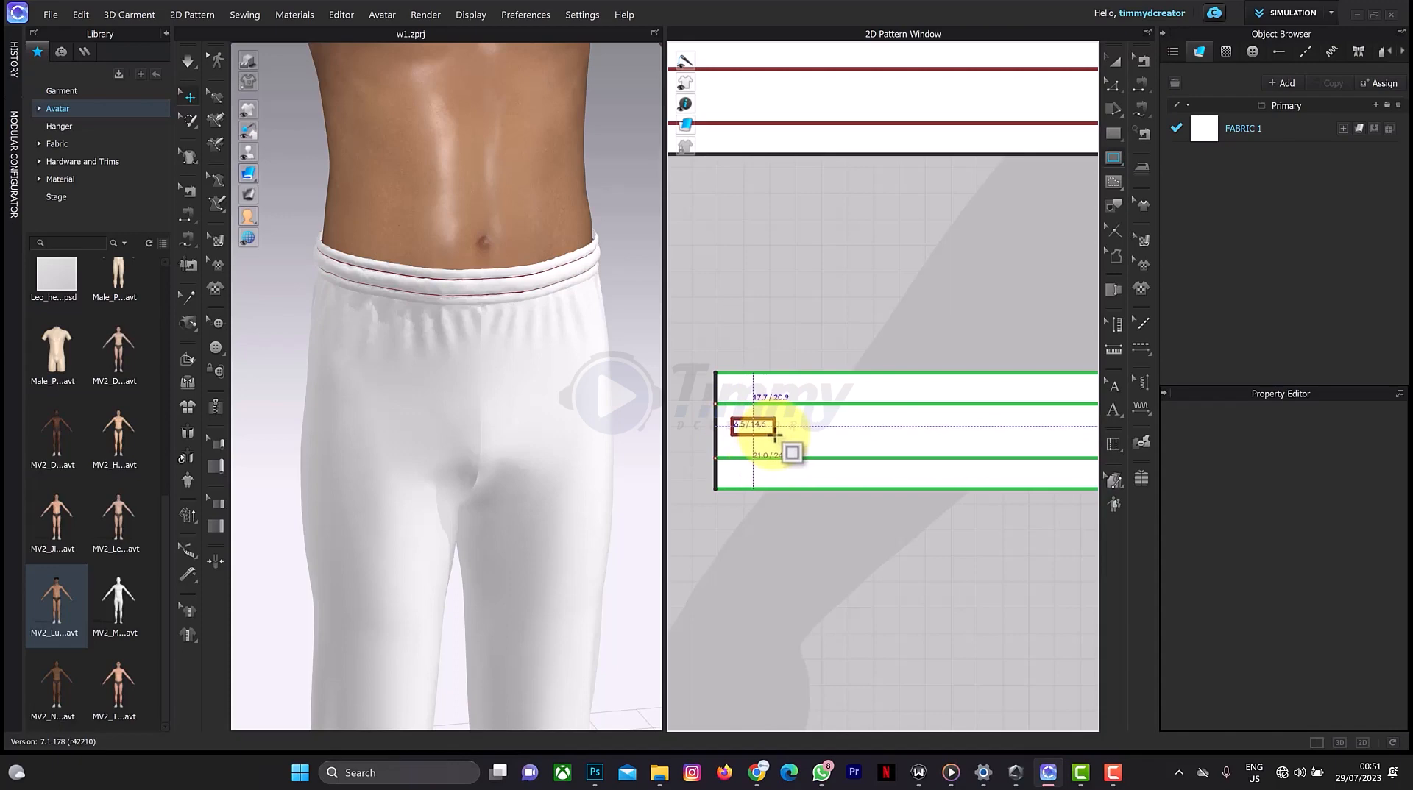
{"action": "left_click", "coordinate": [752, 426]}
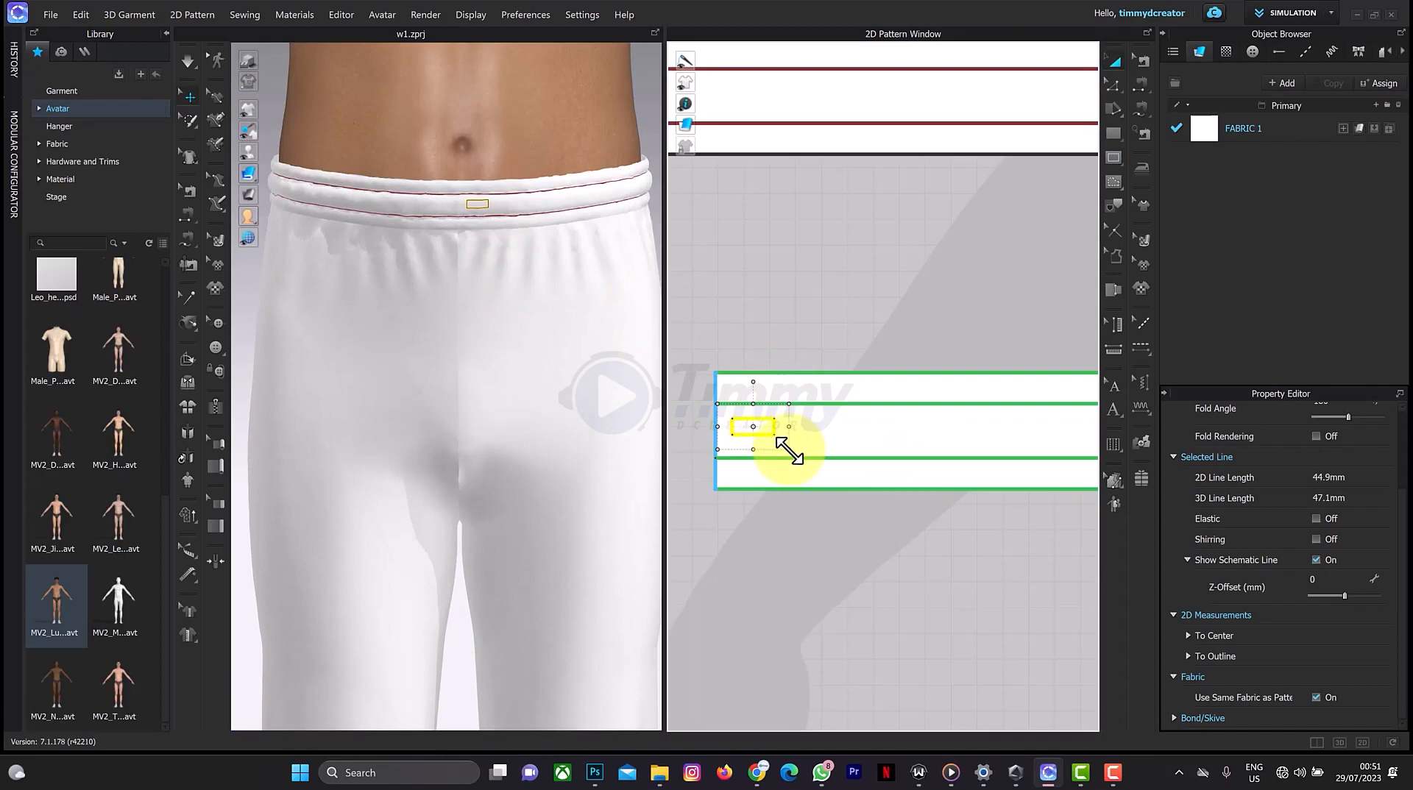
{"action": "left_click", "coordinate": [783, 442]}
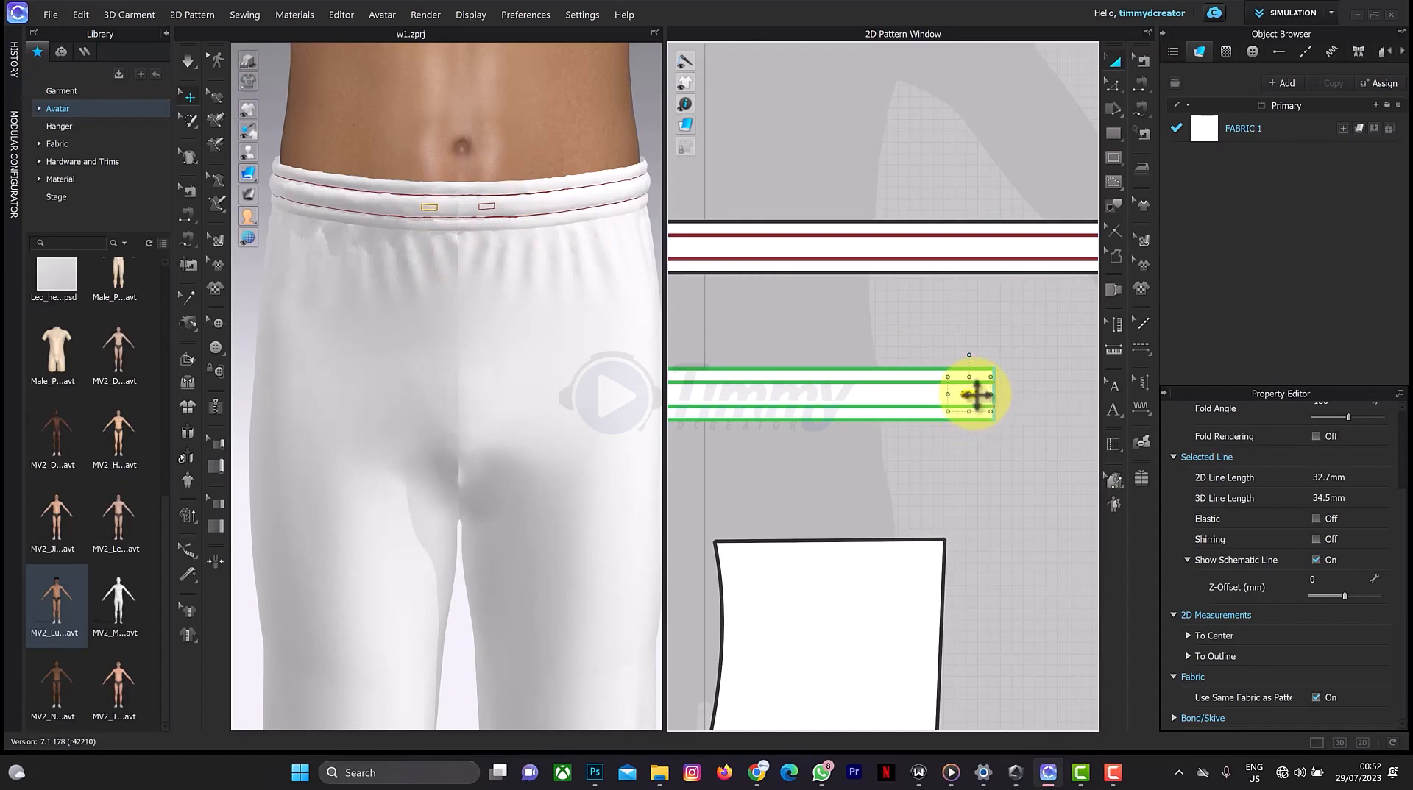
Convert the small waistband rectangles to holes and reselect the waistband piece
{"action": "right_click", "coordinate": [973, 395]}
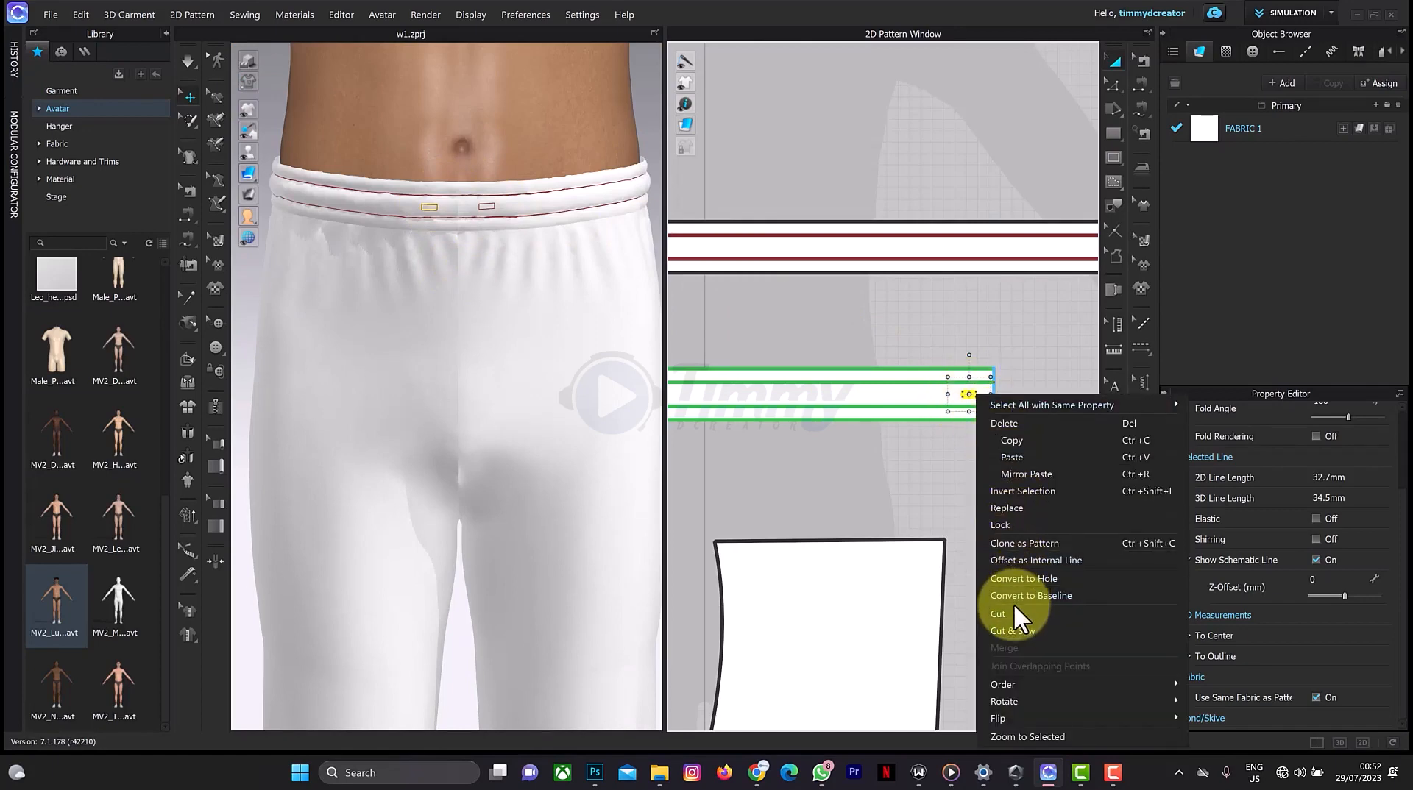
{"action": "left_click", "coordinate": [1004, 617]}
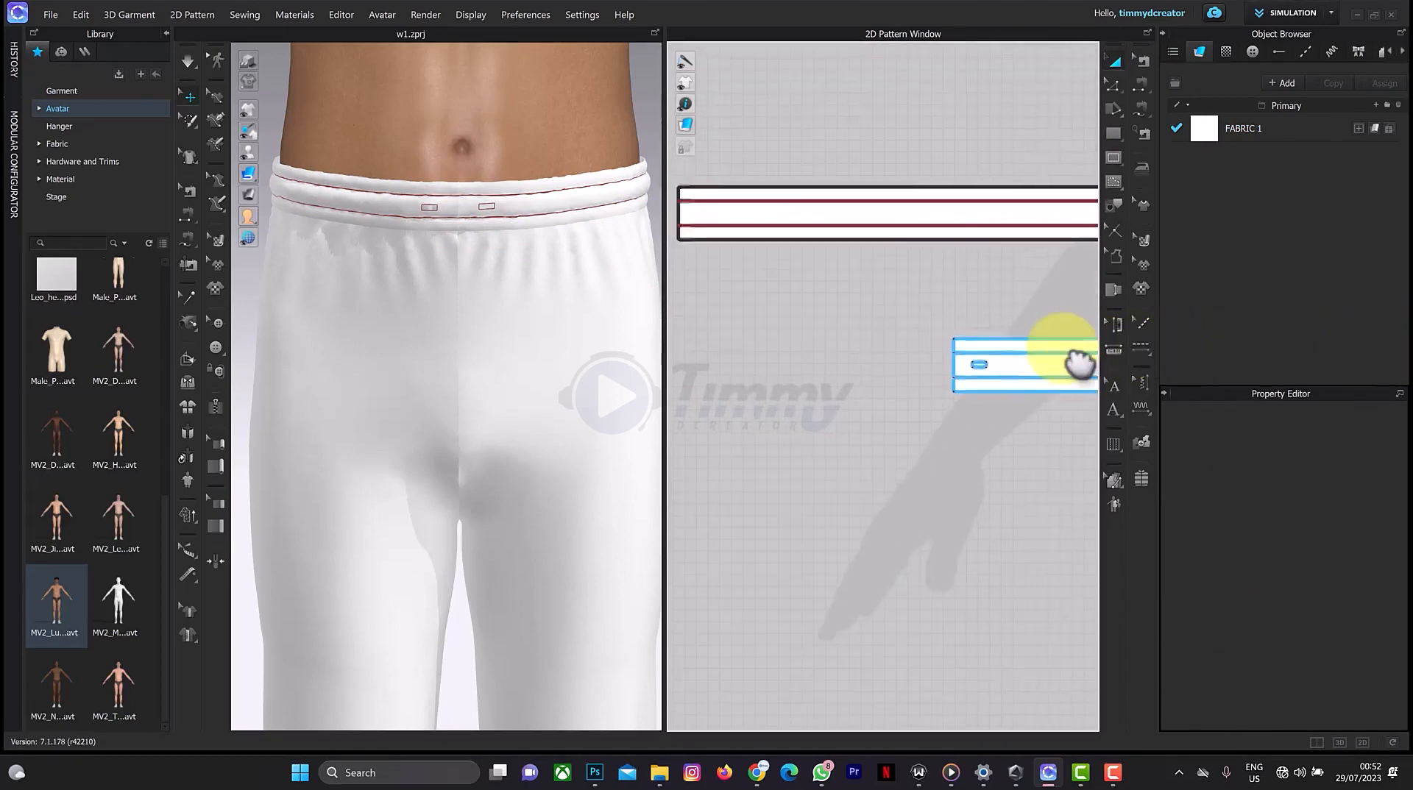
{"action": "left_click", "coordinate": [1023, 365]}
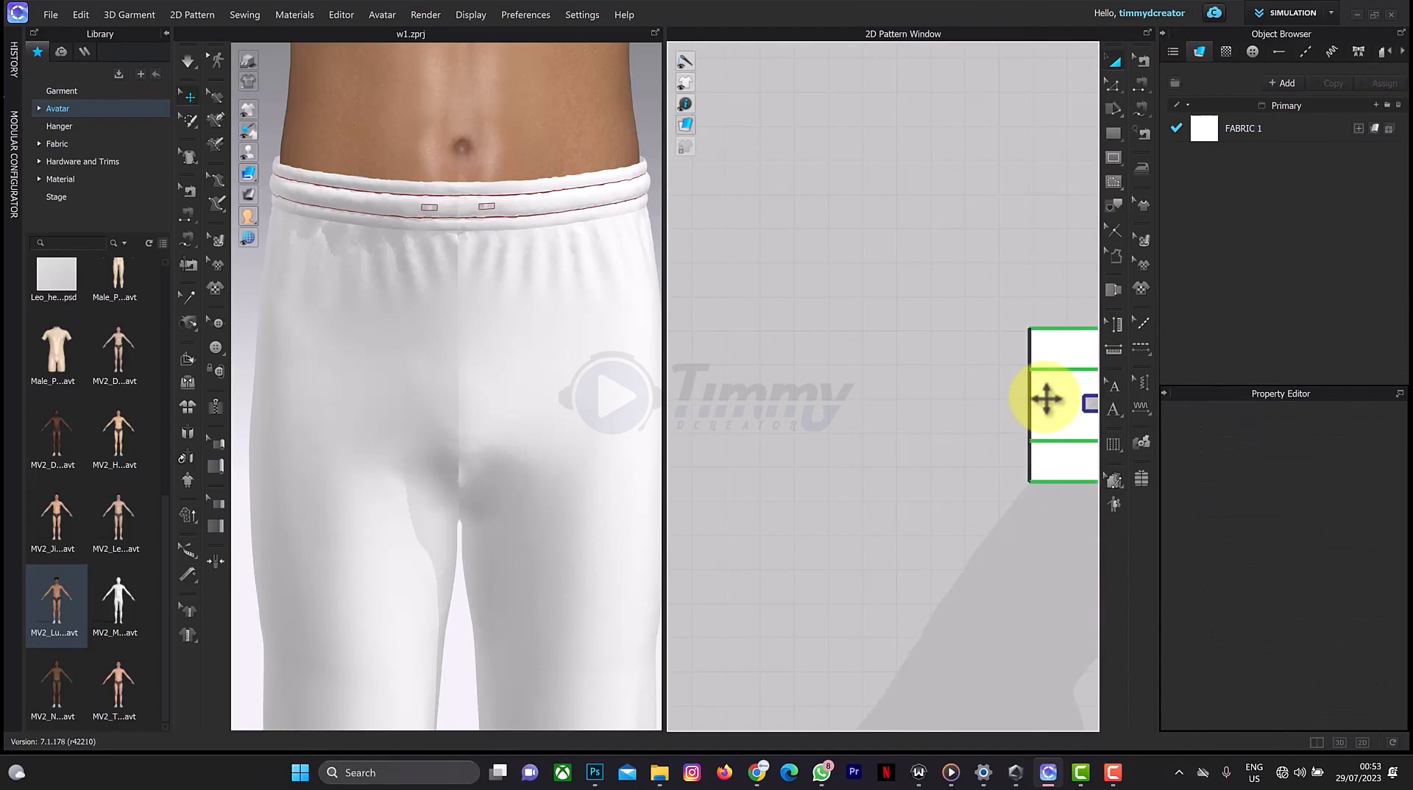
Draw a short two-point internal line across the centre of the waistband piece
{"action": "scroll", "scroll_direction": "up", "scroll_amount": 3}
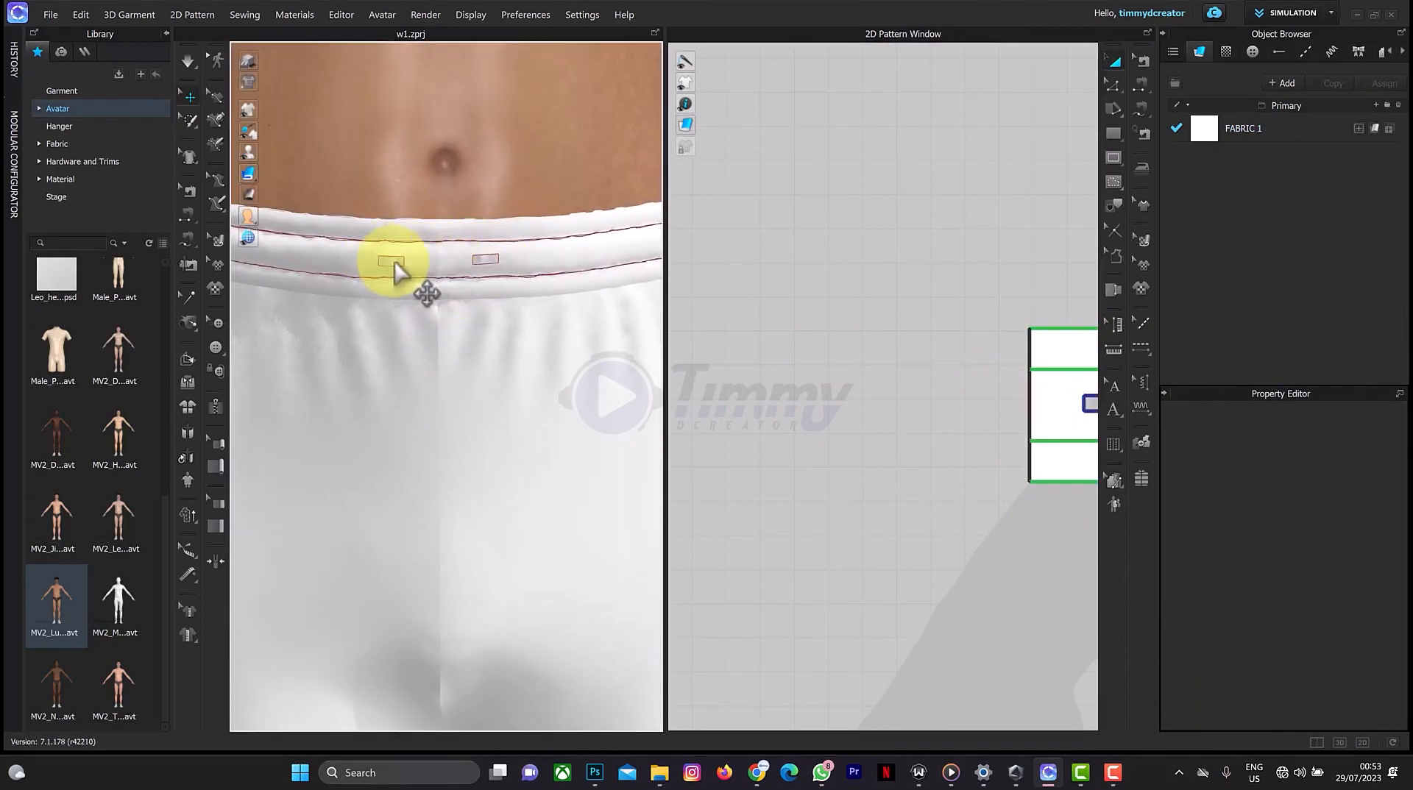
{"action": "mouse_move", "coordinate": [819, 329]}
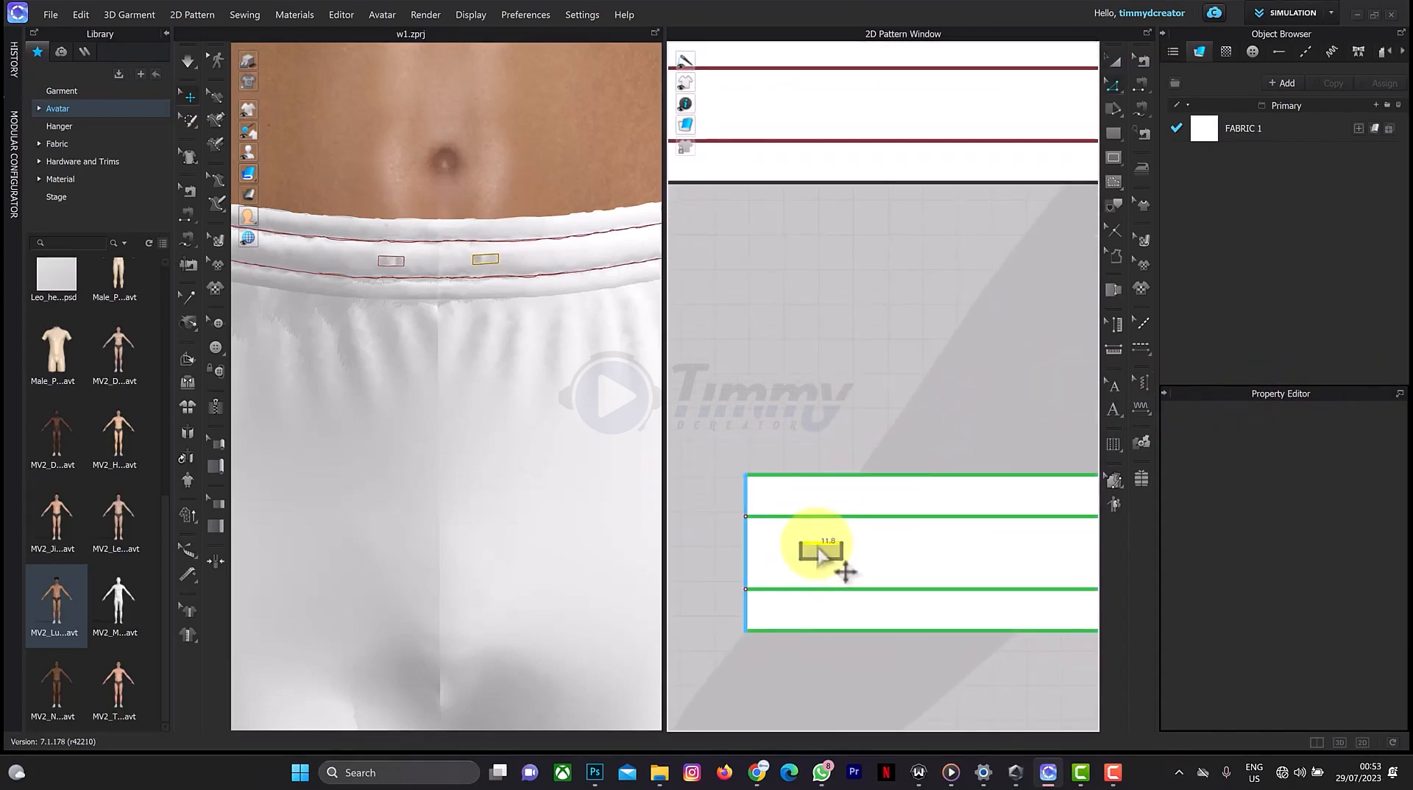
{"action": "left_click", "coordinate": [816, 551]}
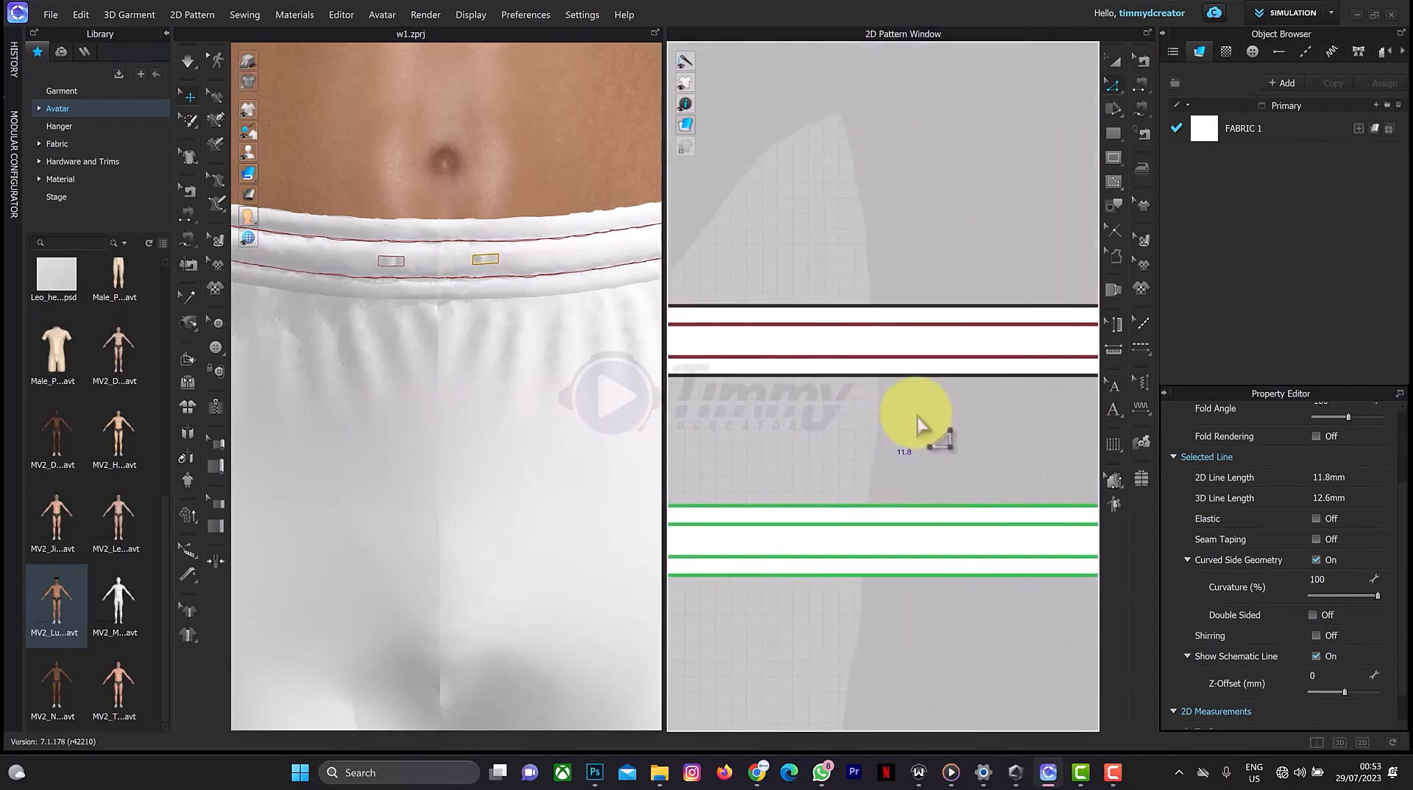
{"action": "left_click", "coordinate": [810, 554]}
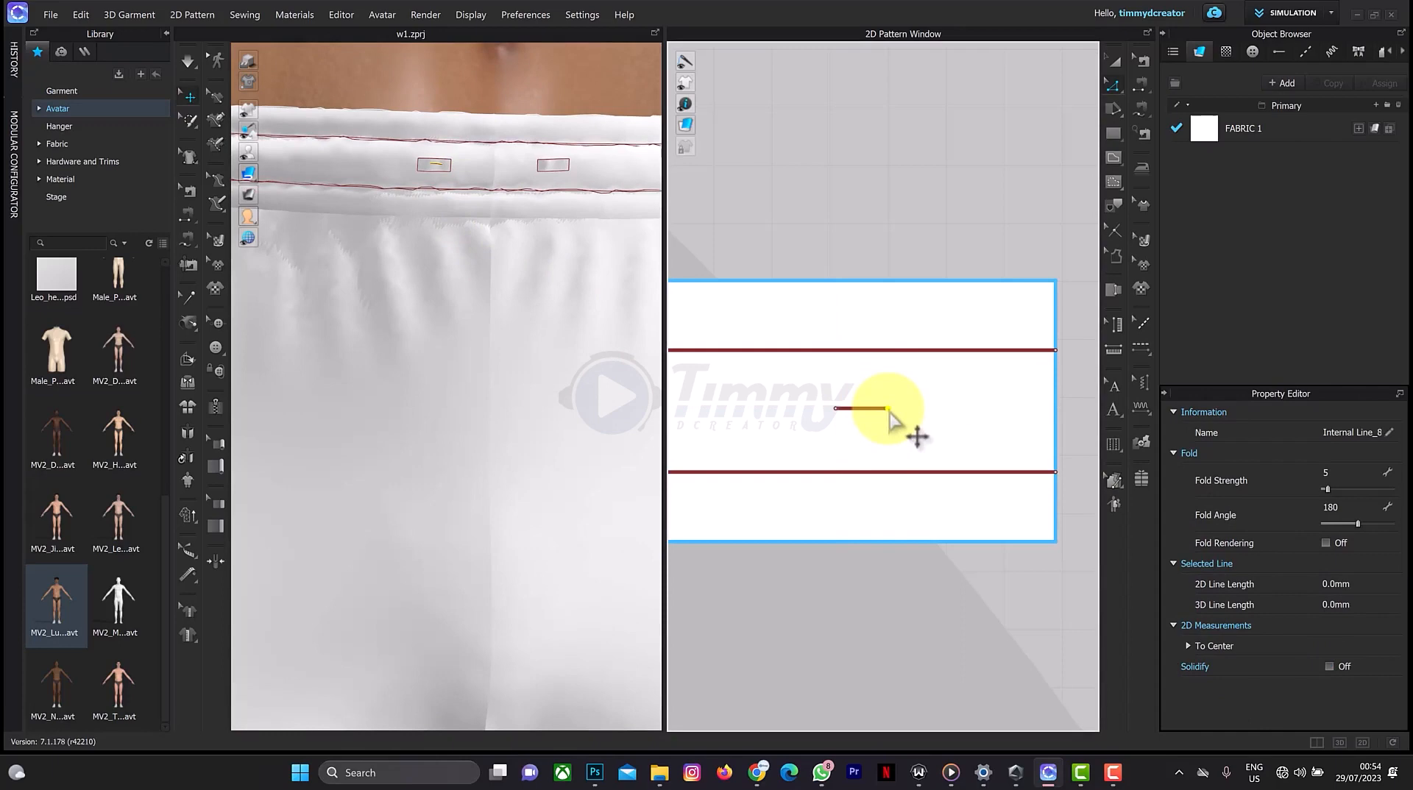
Adjust the waistband internal line's points until it measures 10.7 mm
{"action": "left_click", "coordinate": [898, 408]}
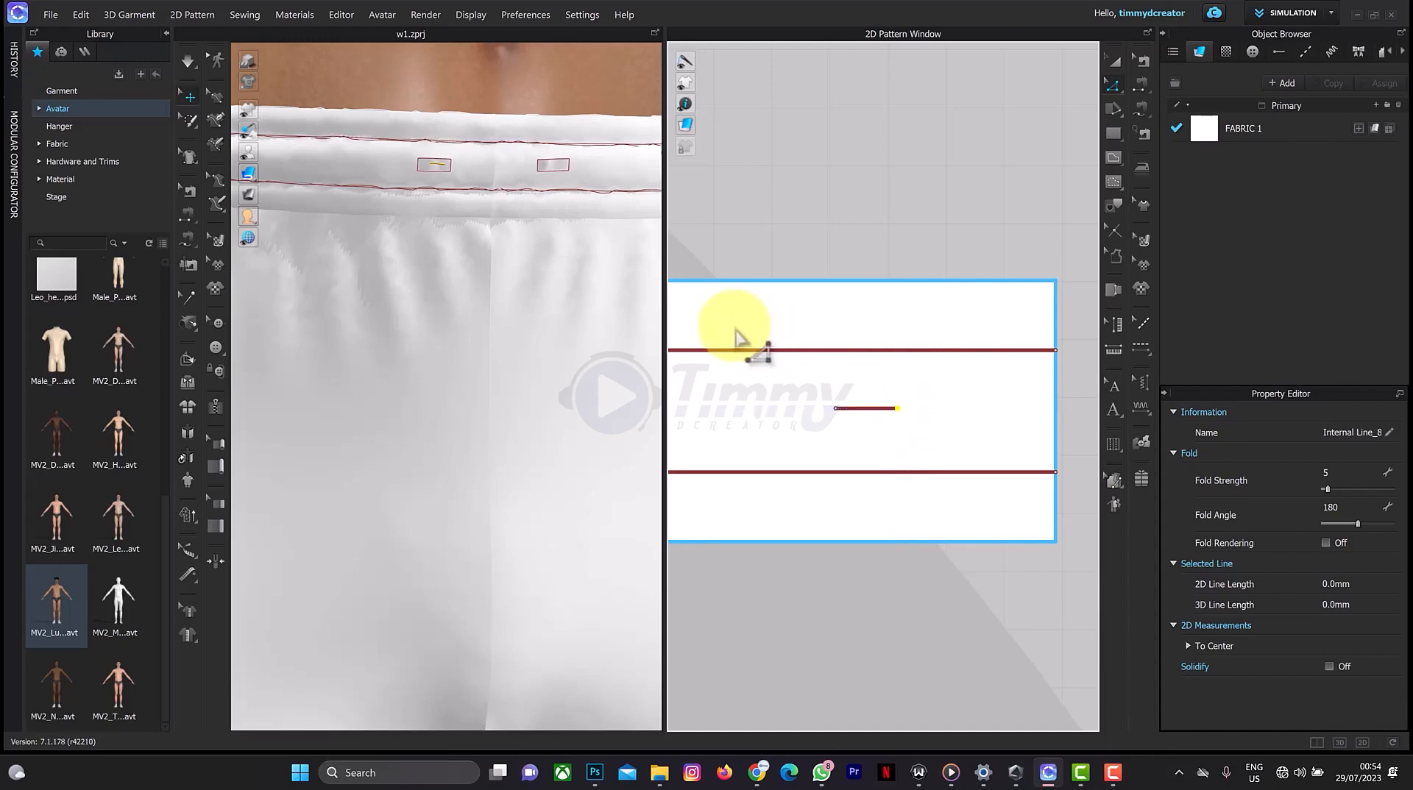
{"action": "left_click", "coordinate": [865, 408]}
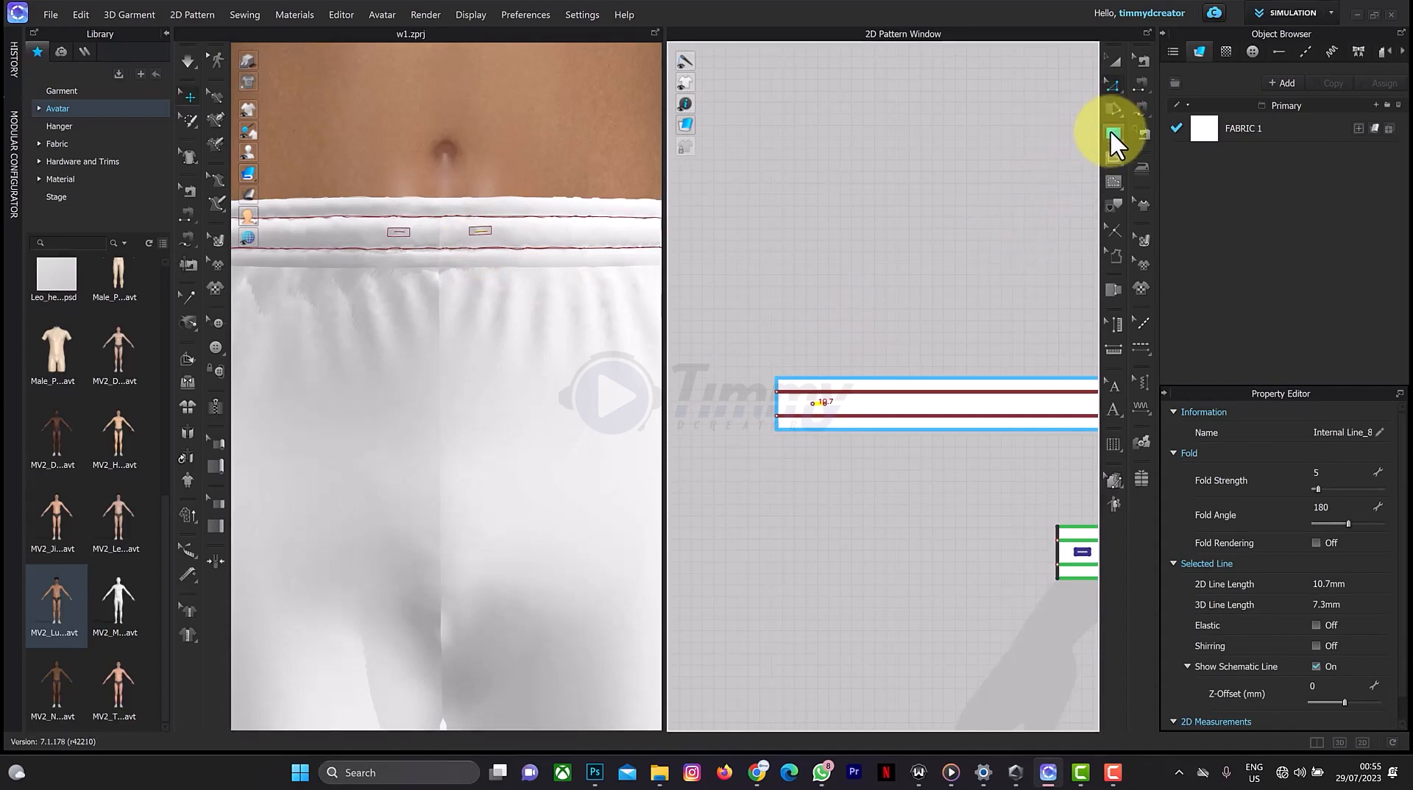
{"action": "mouse_move", "coordinate": [1117, 144]}
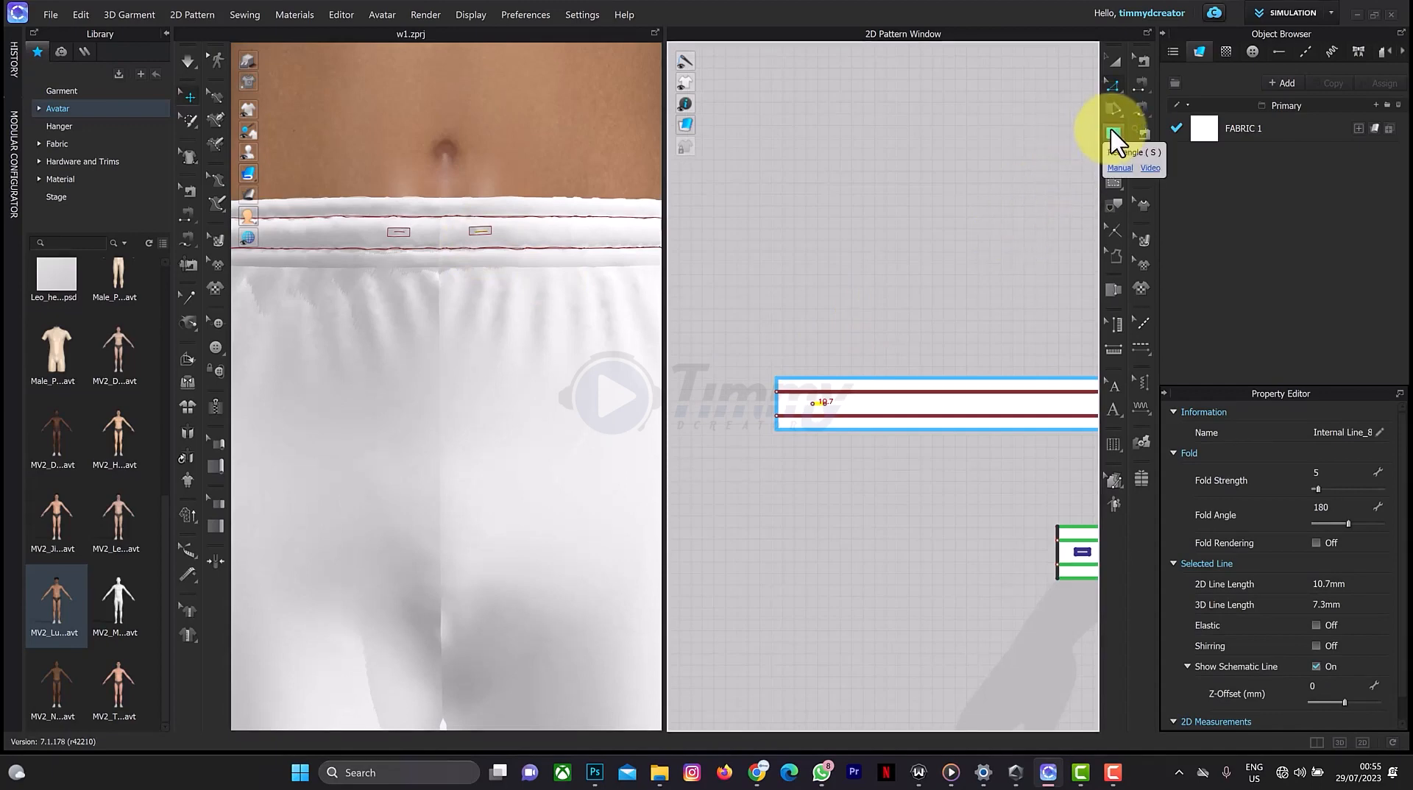
{"action": "mouse_move", "coordinate": [962, 559]}
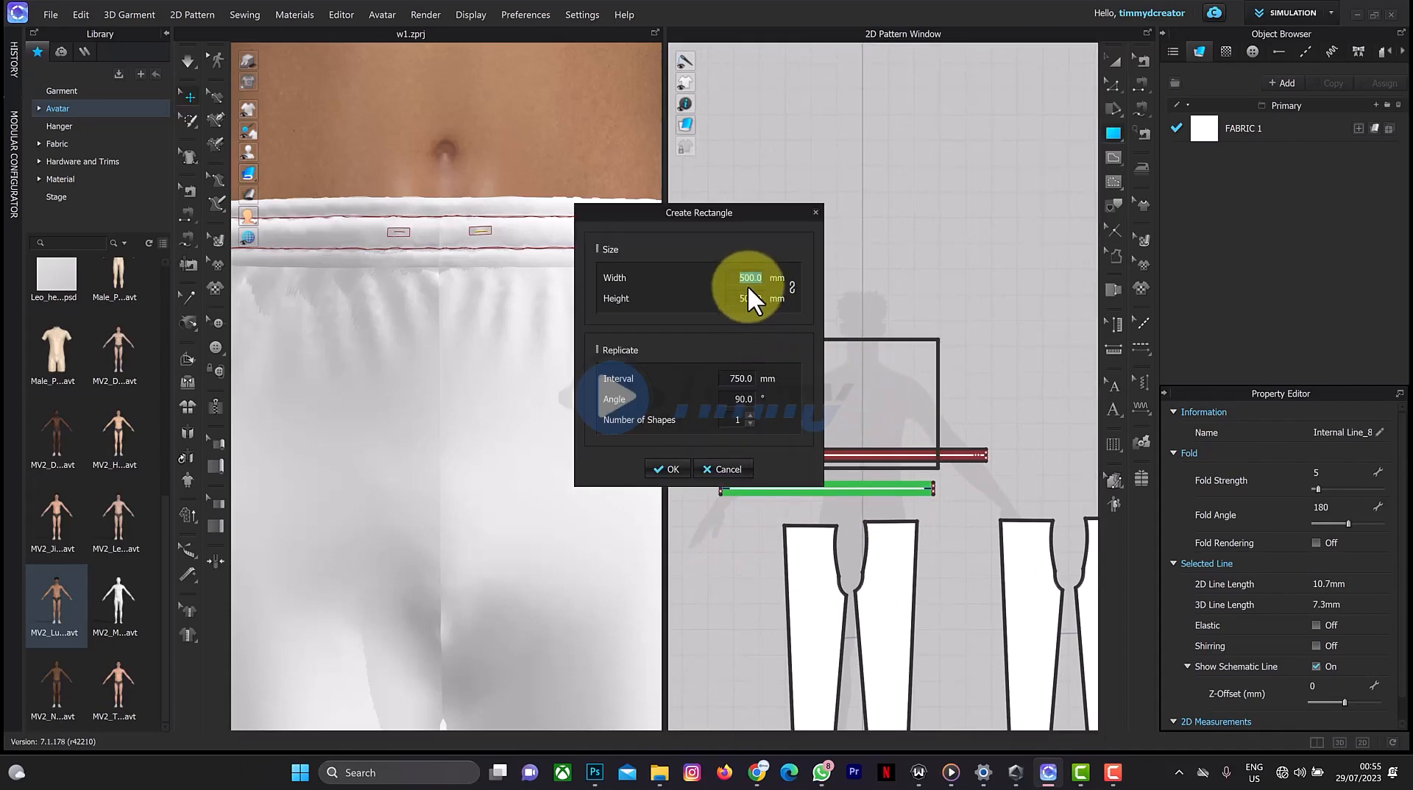
Create a rectangle pattern with width 10.7 mm and height 40 mm
{"action": "type", "text": "10.7"}
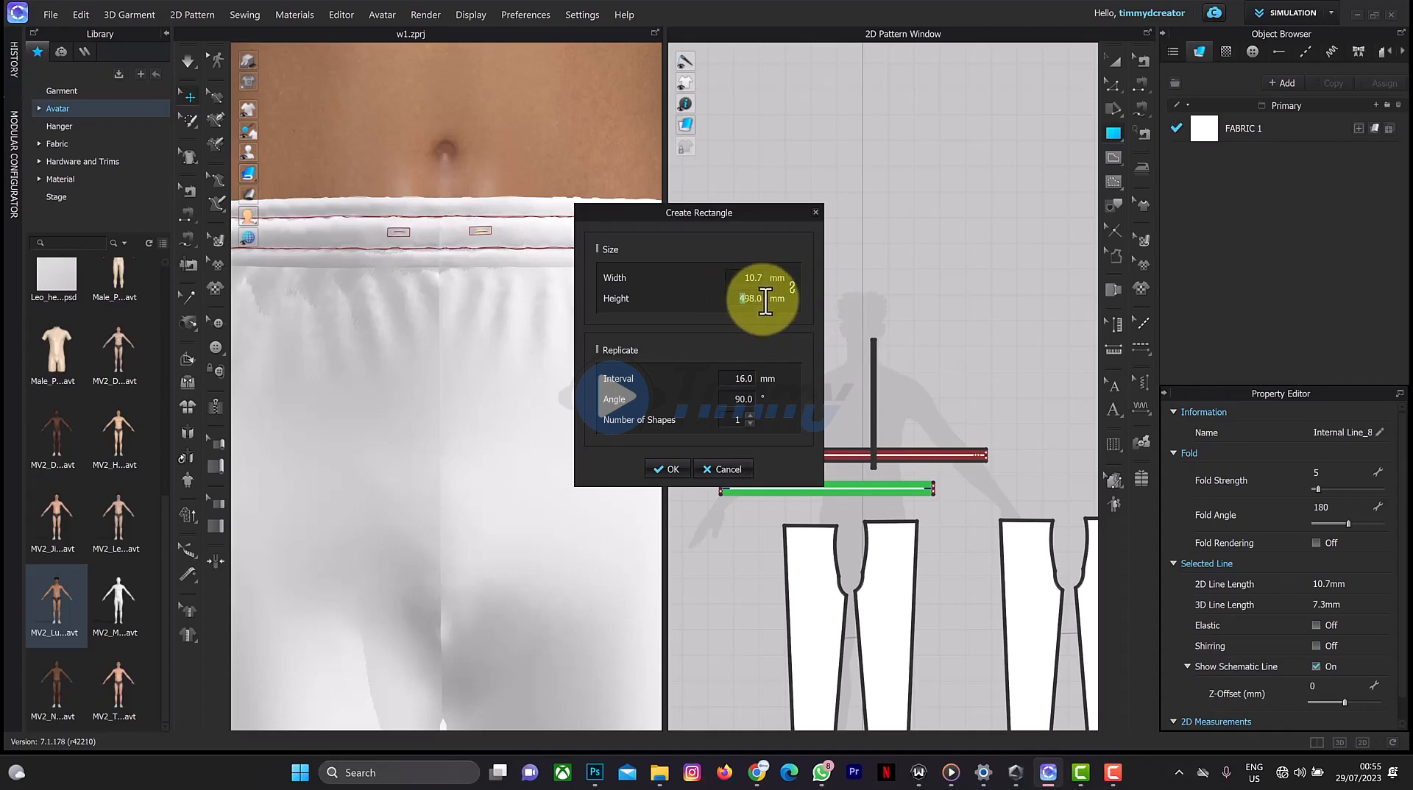
{"action": "type", "text": "40"}
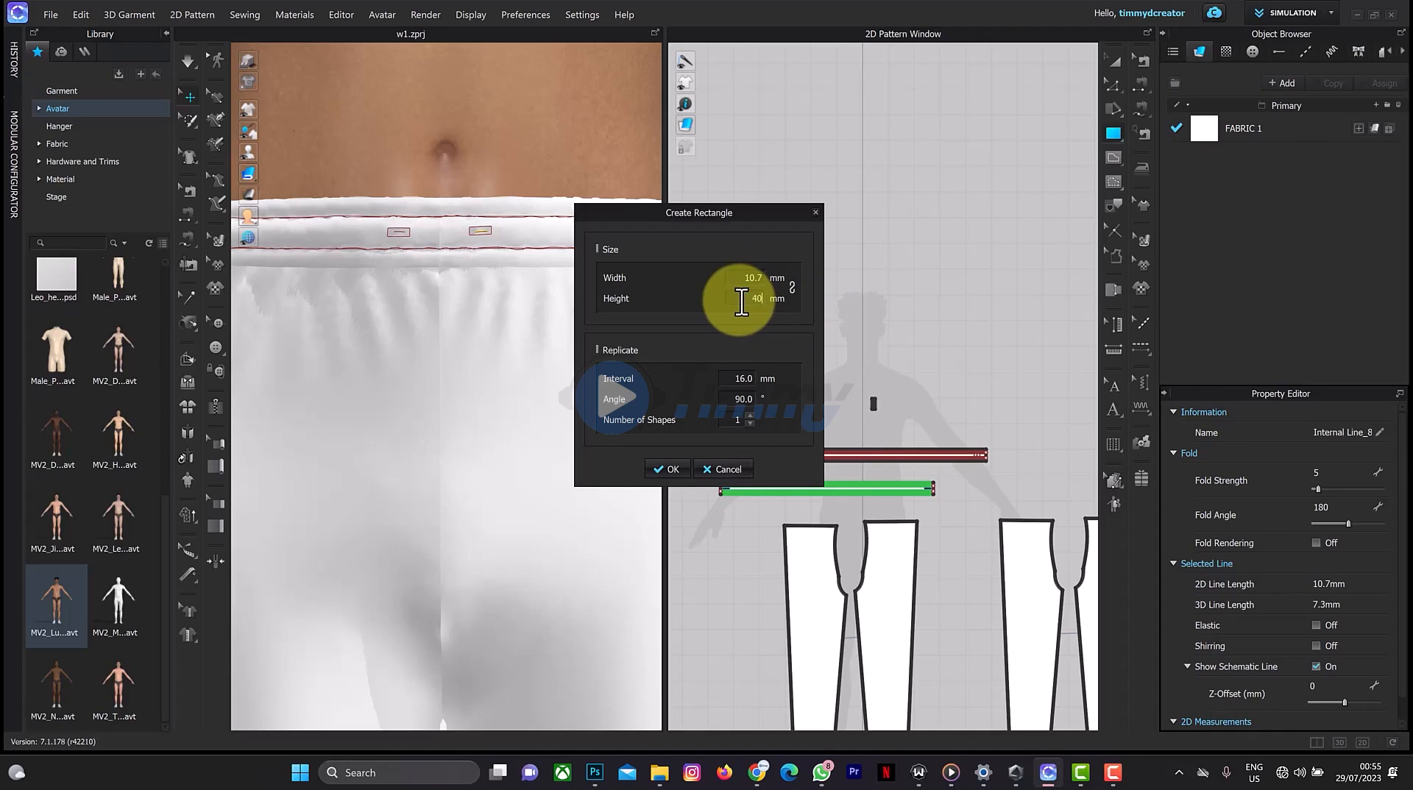
{"action": "left_click", "coordinate": [666, 469]}
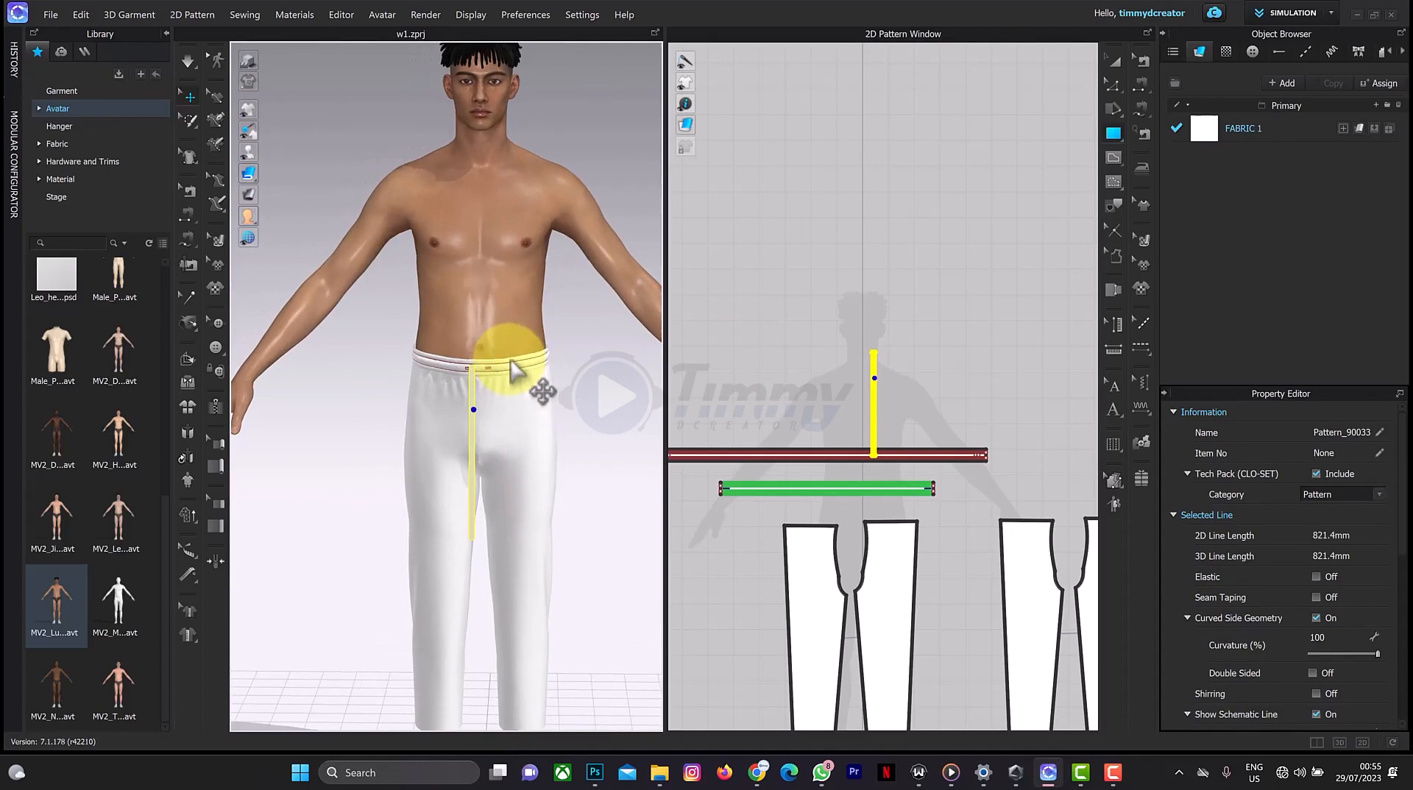
Attach the two drawstring strips to the eyelets and simulate them hanging down the front
{"action": "scroll", "scroll_direction": "up", "scroll_amount": 3}
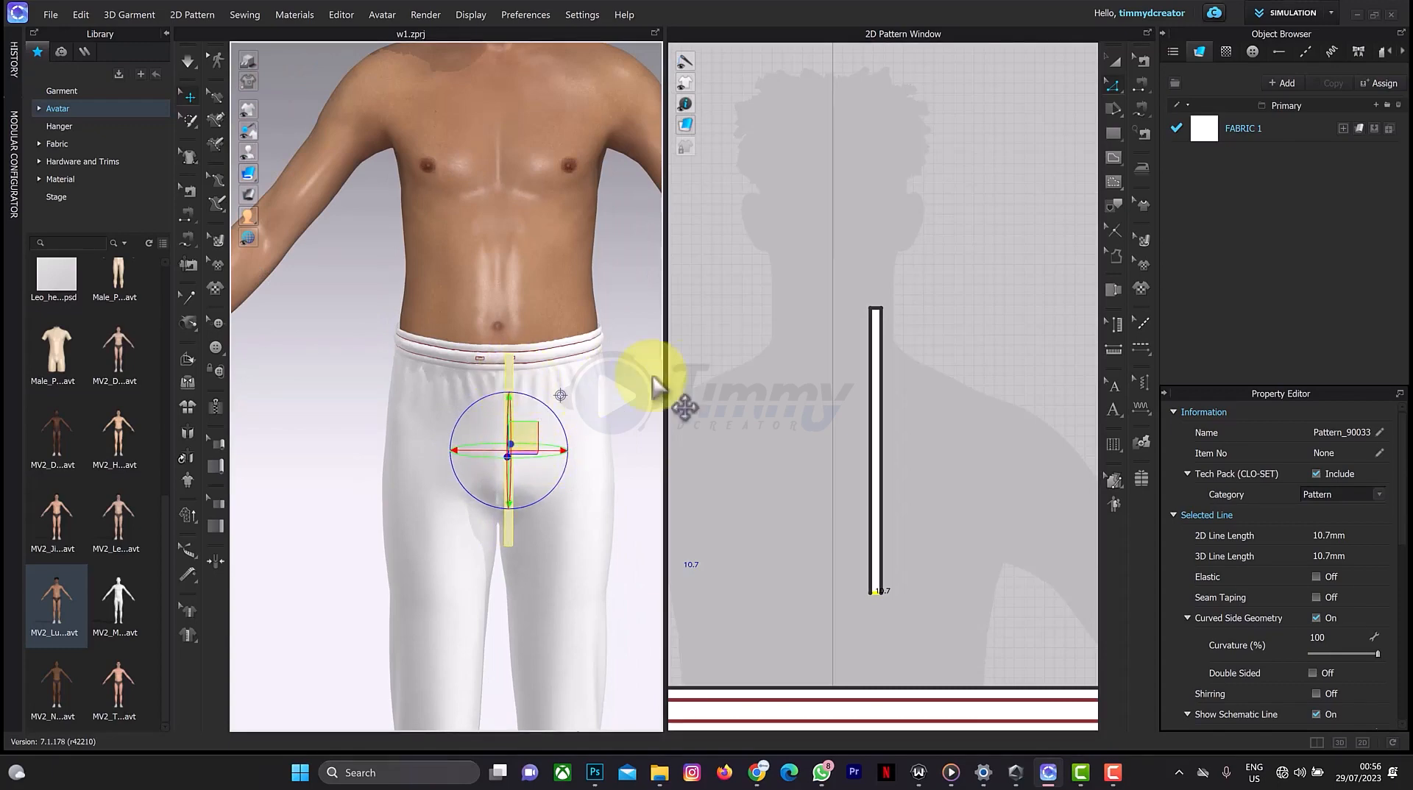
{"action": "left_click", "coordinate": [874, 450]}
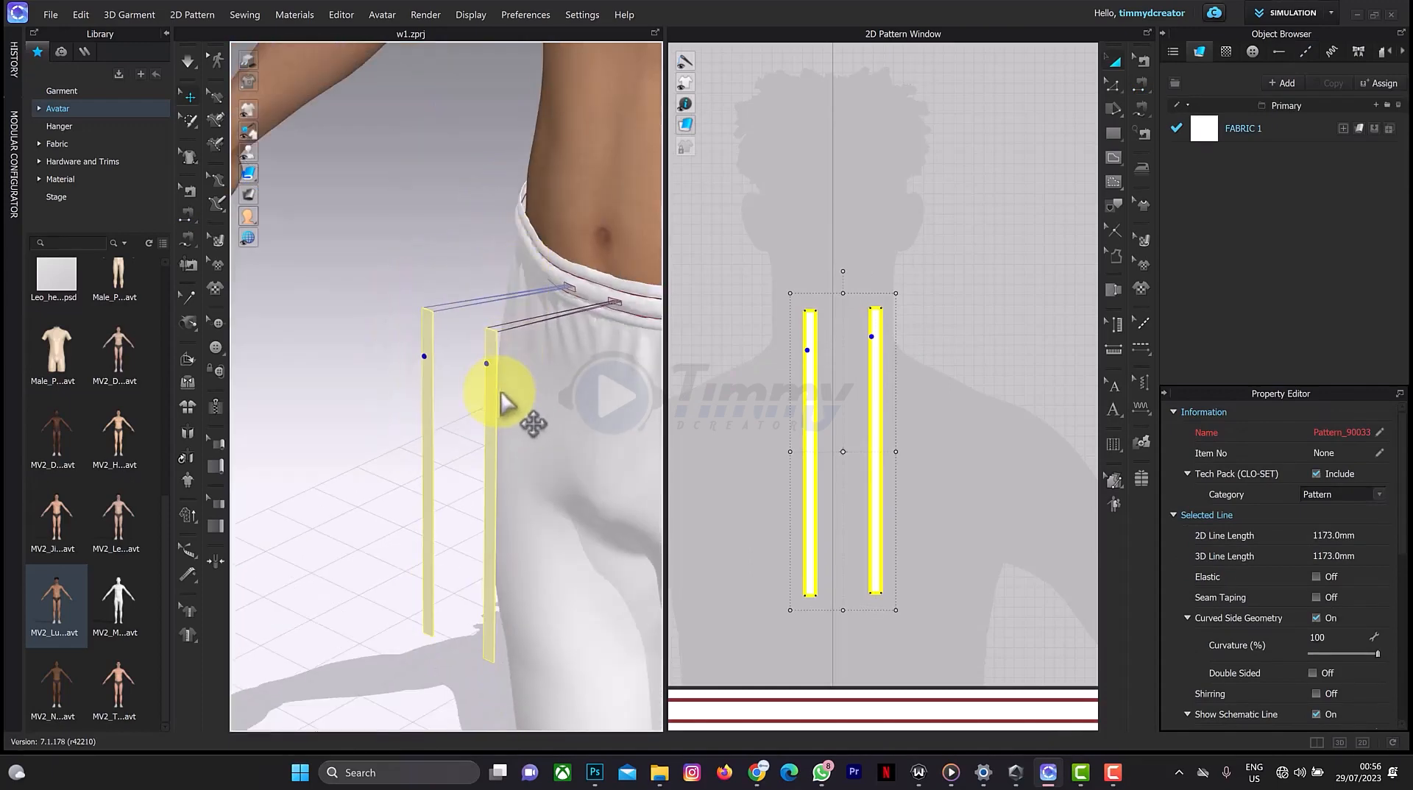
{"action": "left_click", "coordinate": [501, 392]}
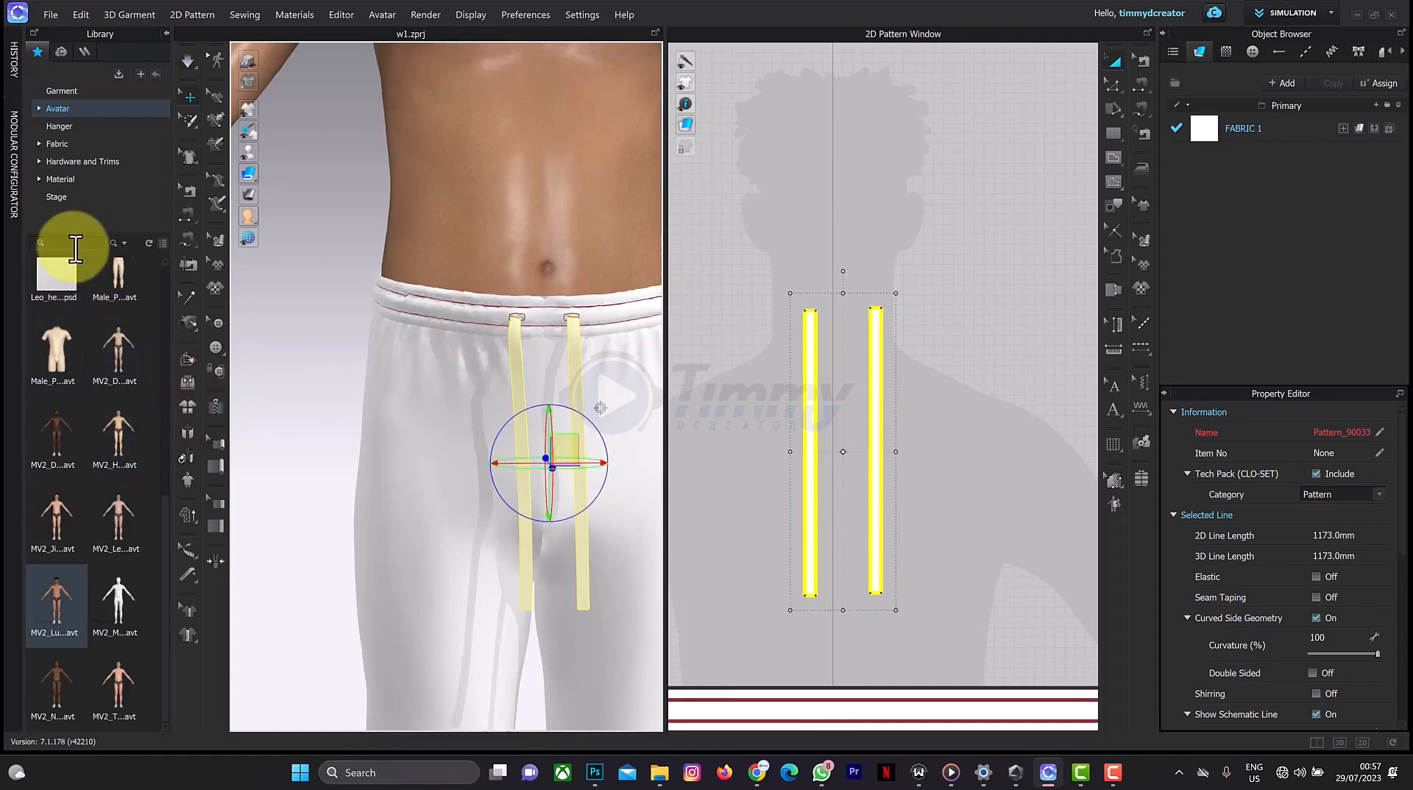
{"action": "mouse_move", "coordinate": [68, 162]}
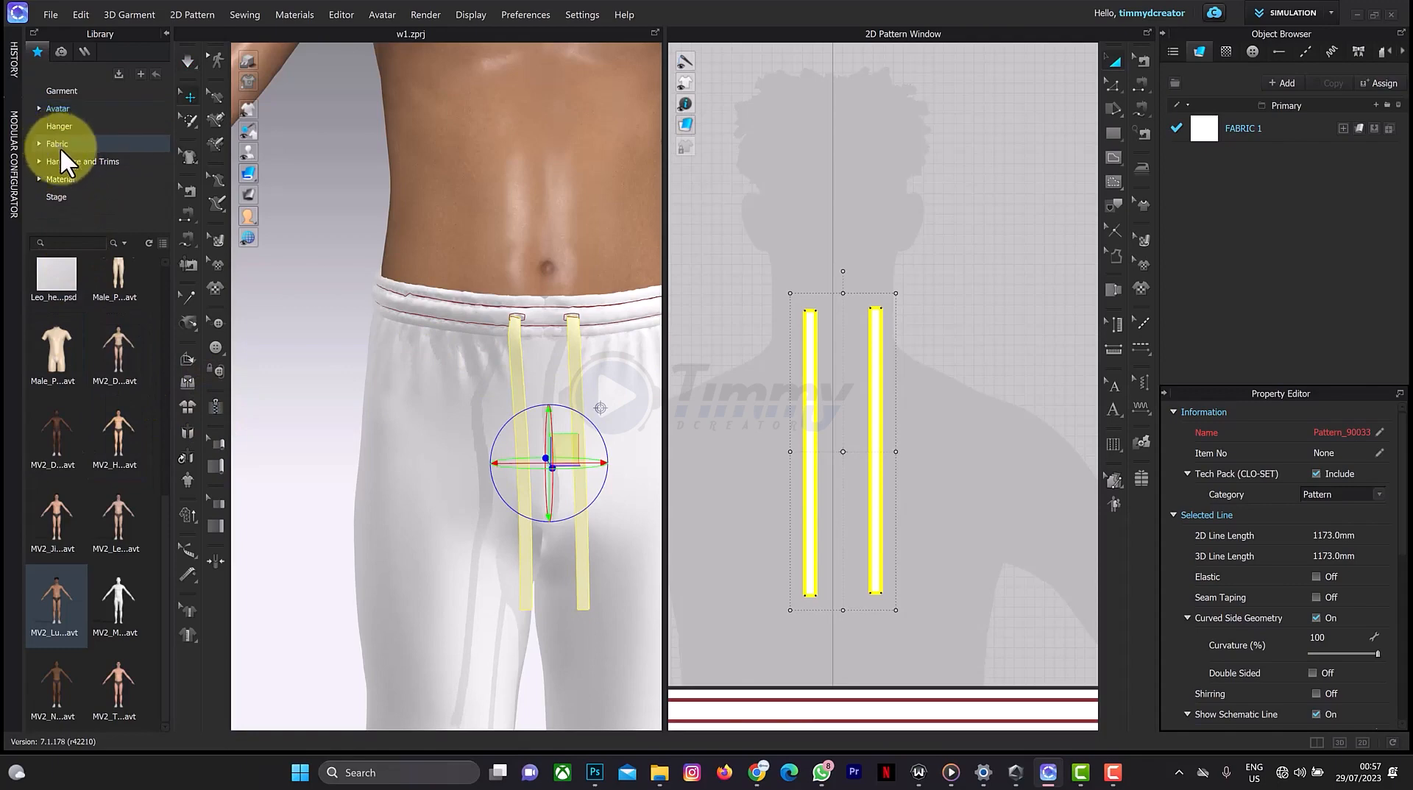
Filter the fabric library by 'rib' to list the Rib_2X2_468gsm fabric
{"action": "left_click", "coordinate": [57, 144]}
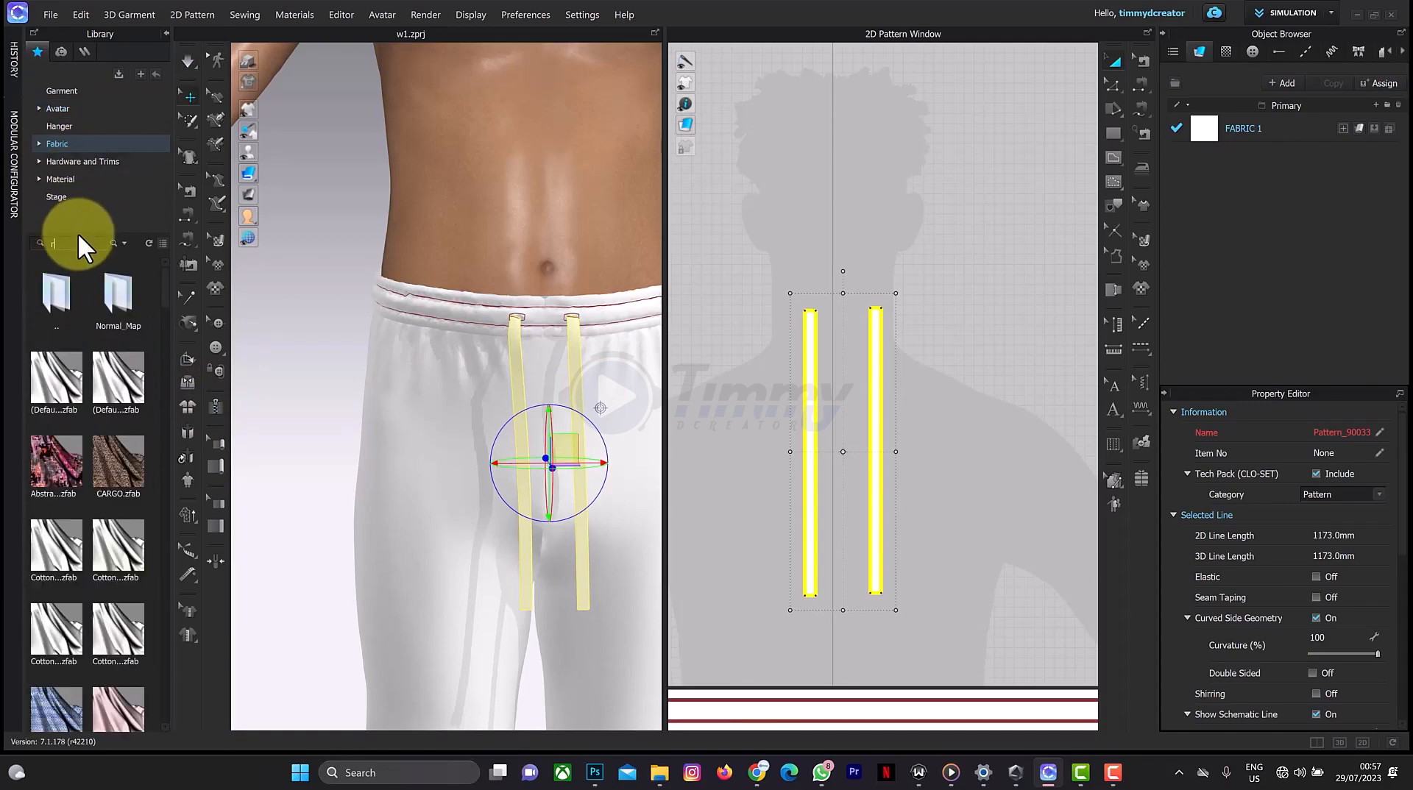
{"action": "type", "text": "ib"}
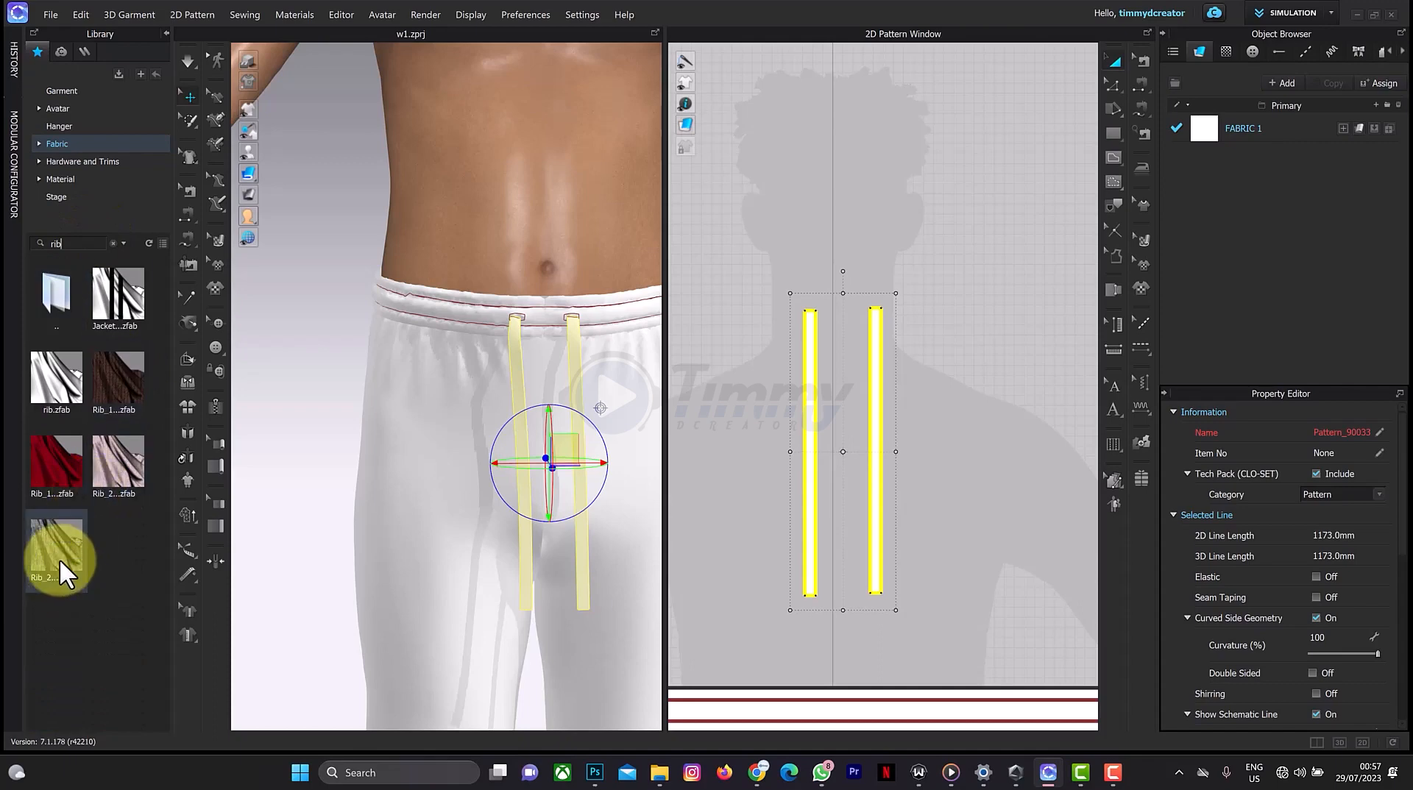
{"action": "mouse_move", "coordinate": [59, 554]}
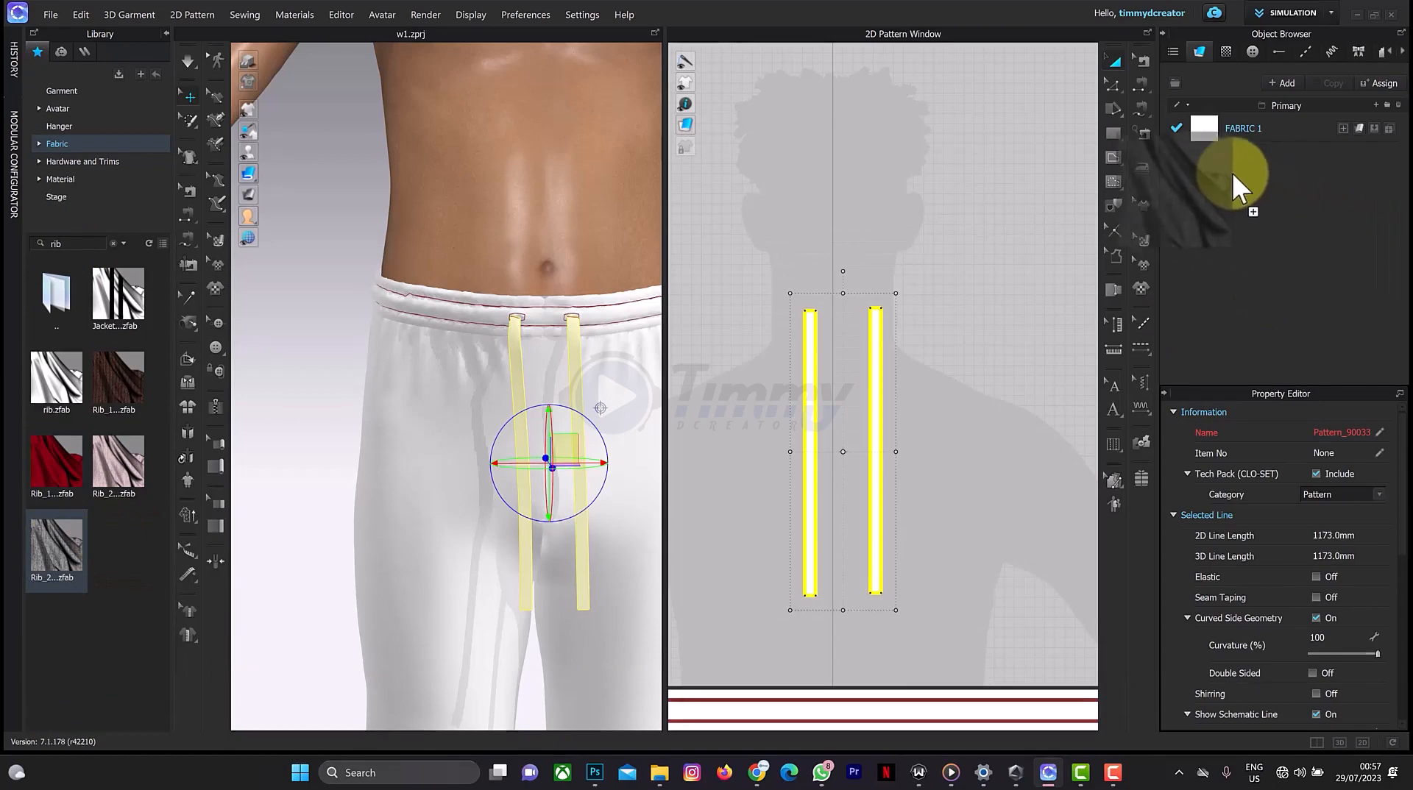
{"action": "mouse_move", "coordinate": [1239, 189]}
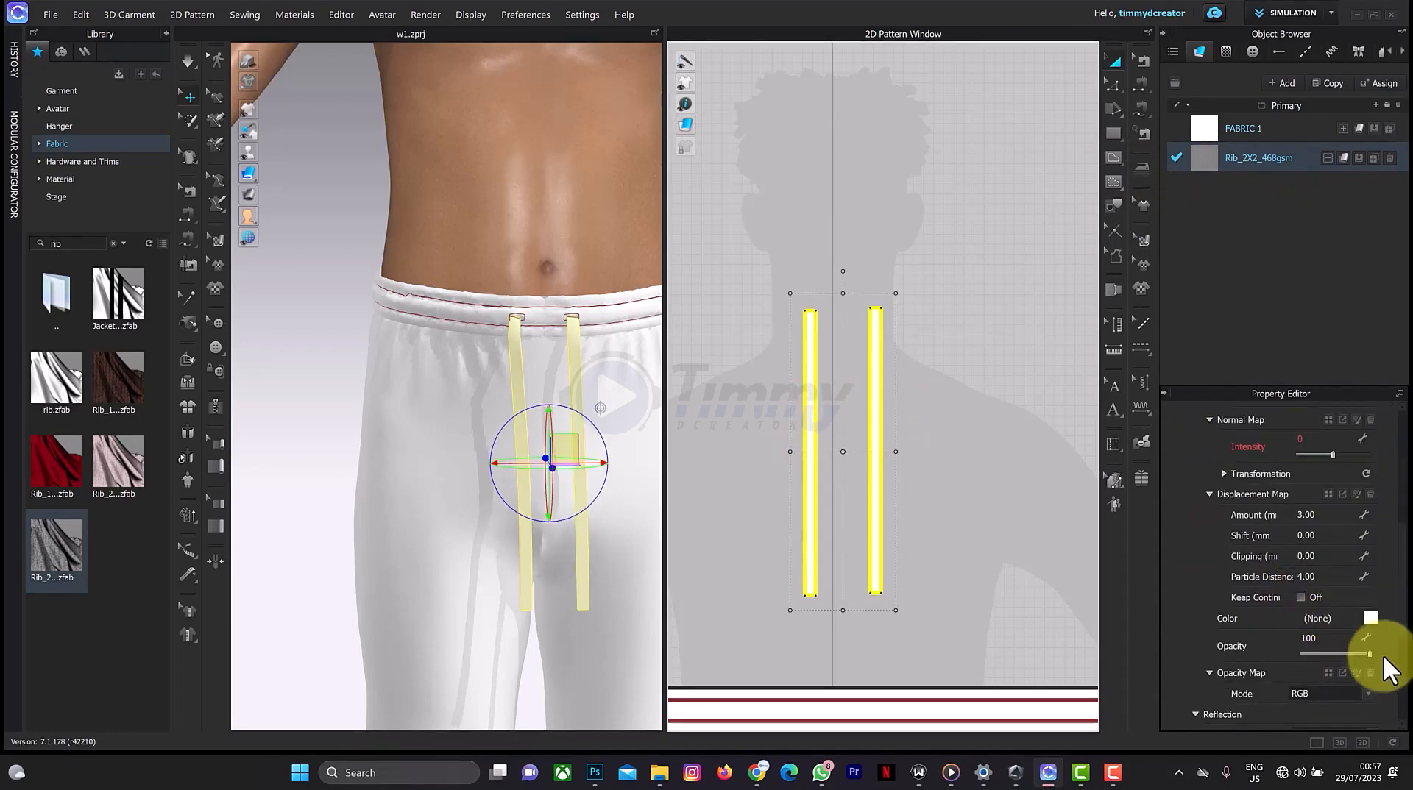
Scroll through the rib fabric's properties, then reselect the drawstring pattern
{"action": "scroll", "scroll_direction": "up", "scroll_amount": 3}
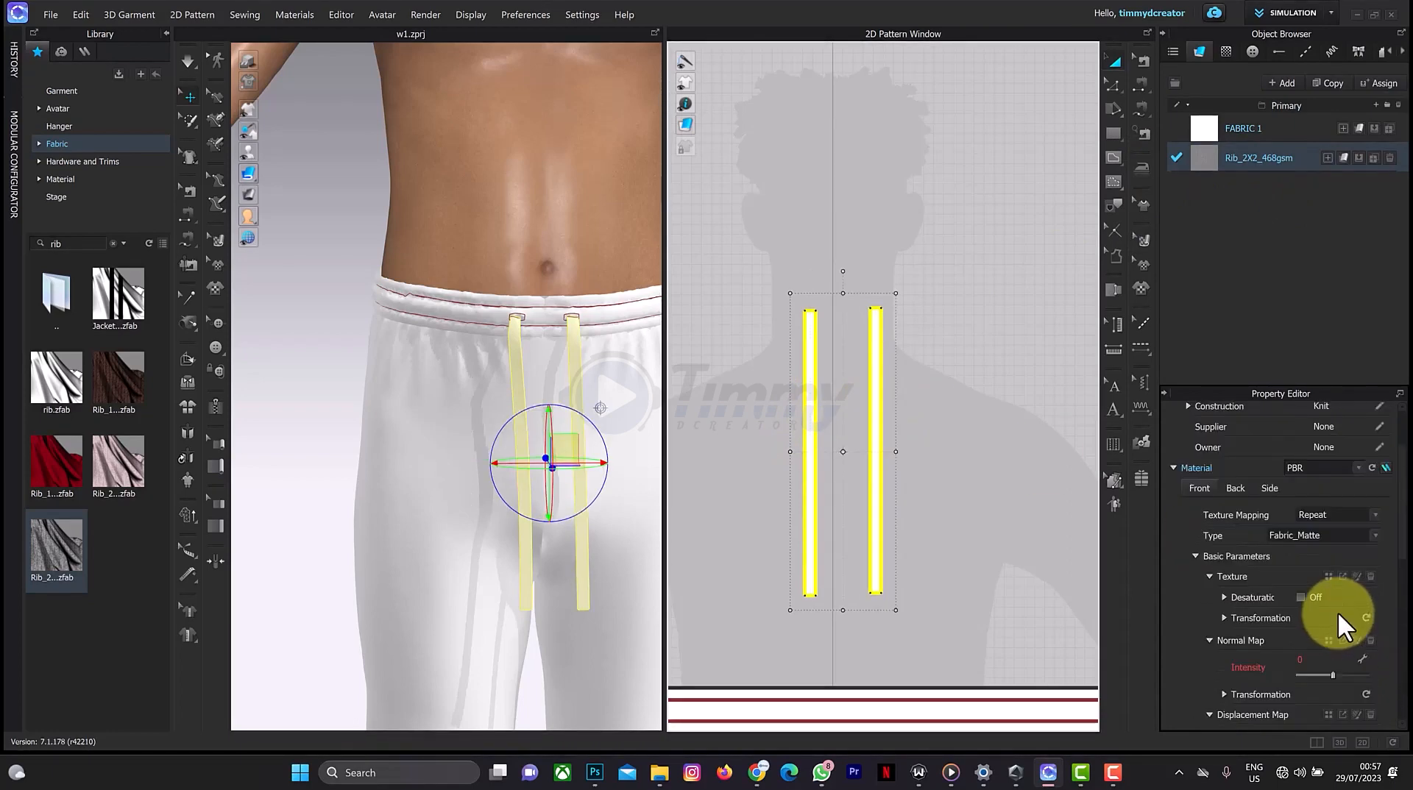
{"action": "scroll", "scroll_direction": "down", "scroll_amount": 3}
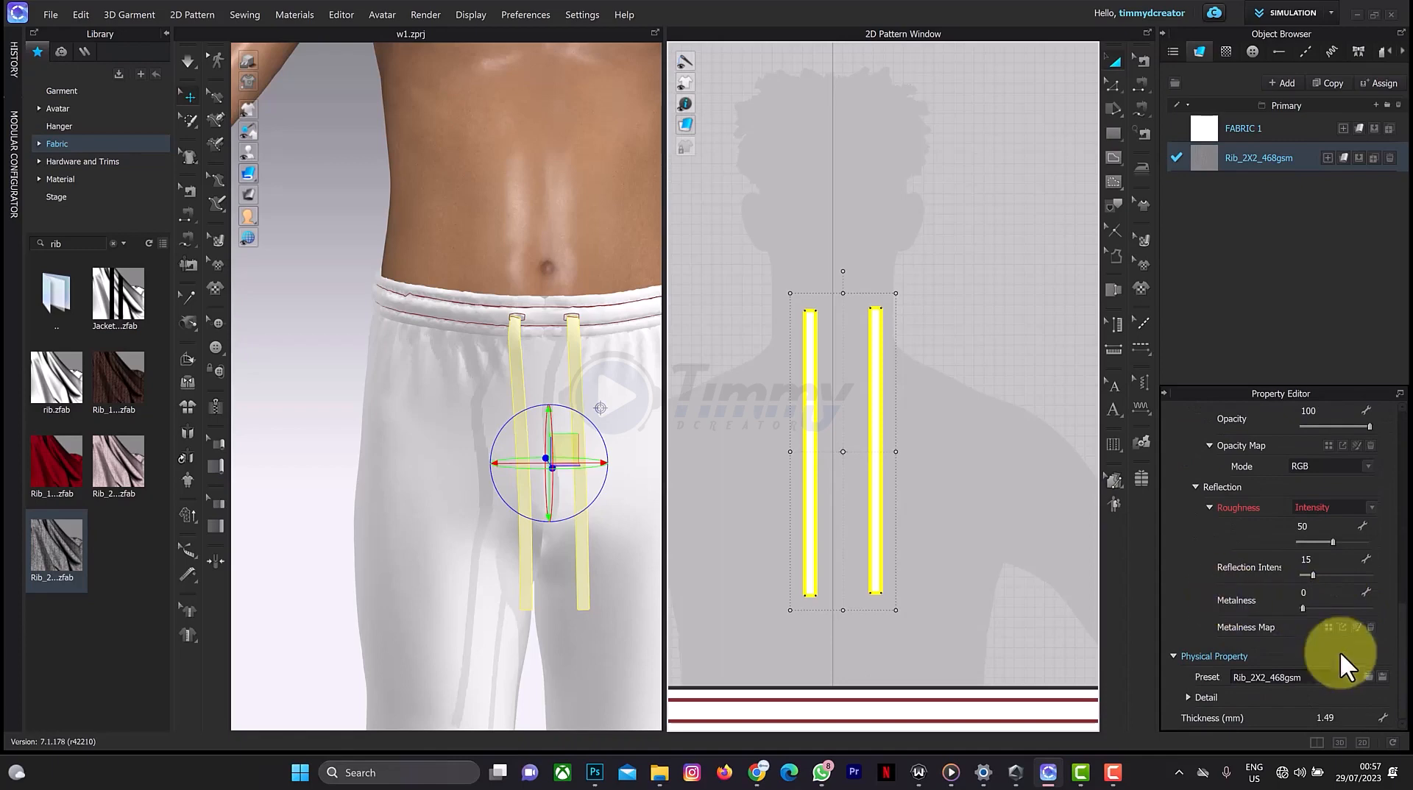
{"action": "left_click", "coordinate": [874, 450]}
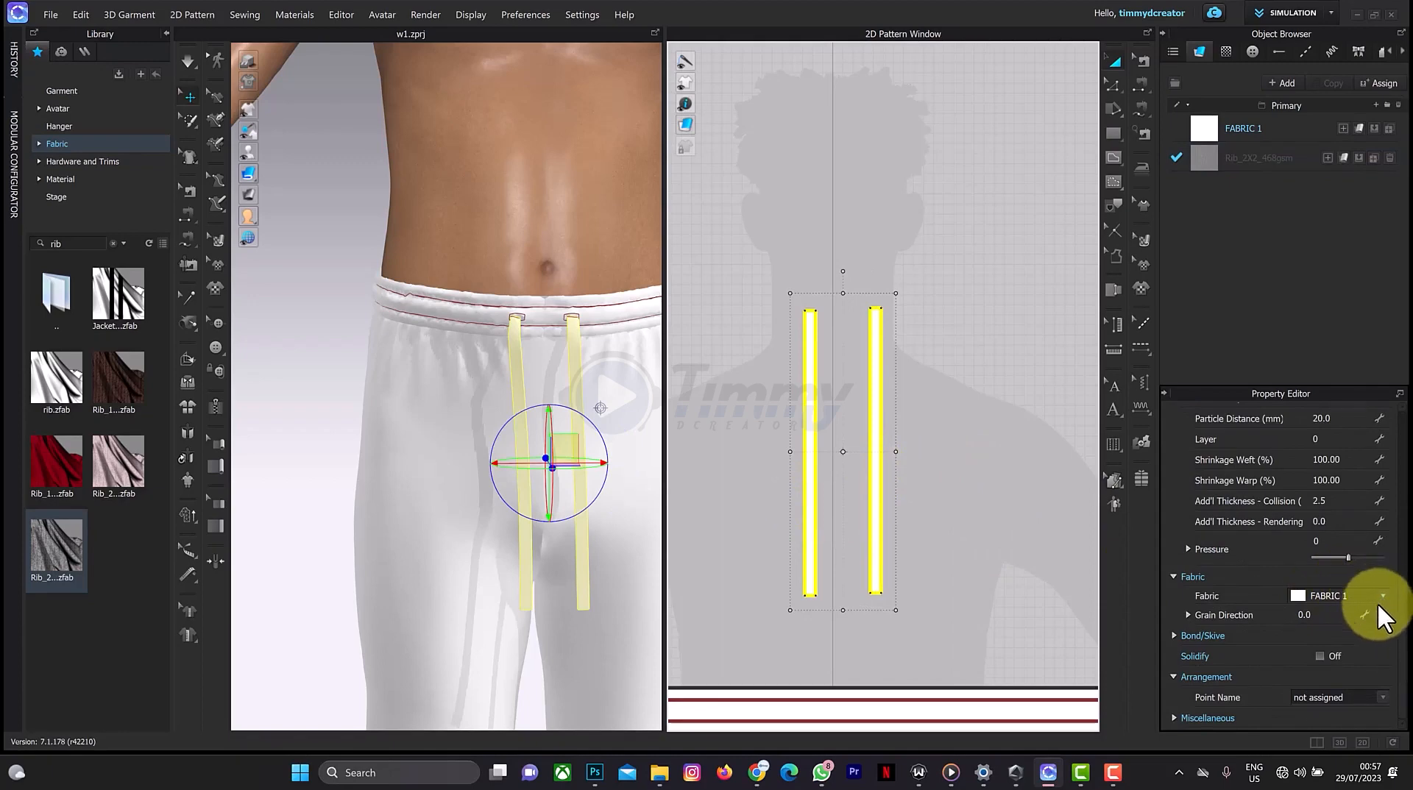
Set the fabric of the drawstrings, then the waistband, to Rib_2X2_468gsm
{"action": "left_click", "coordinate": [1380, 595]}
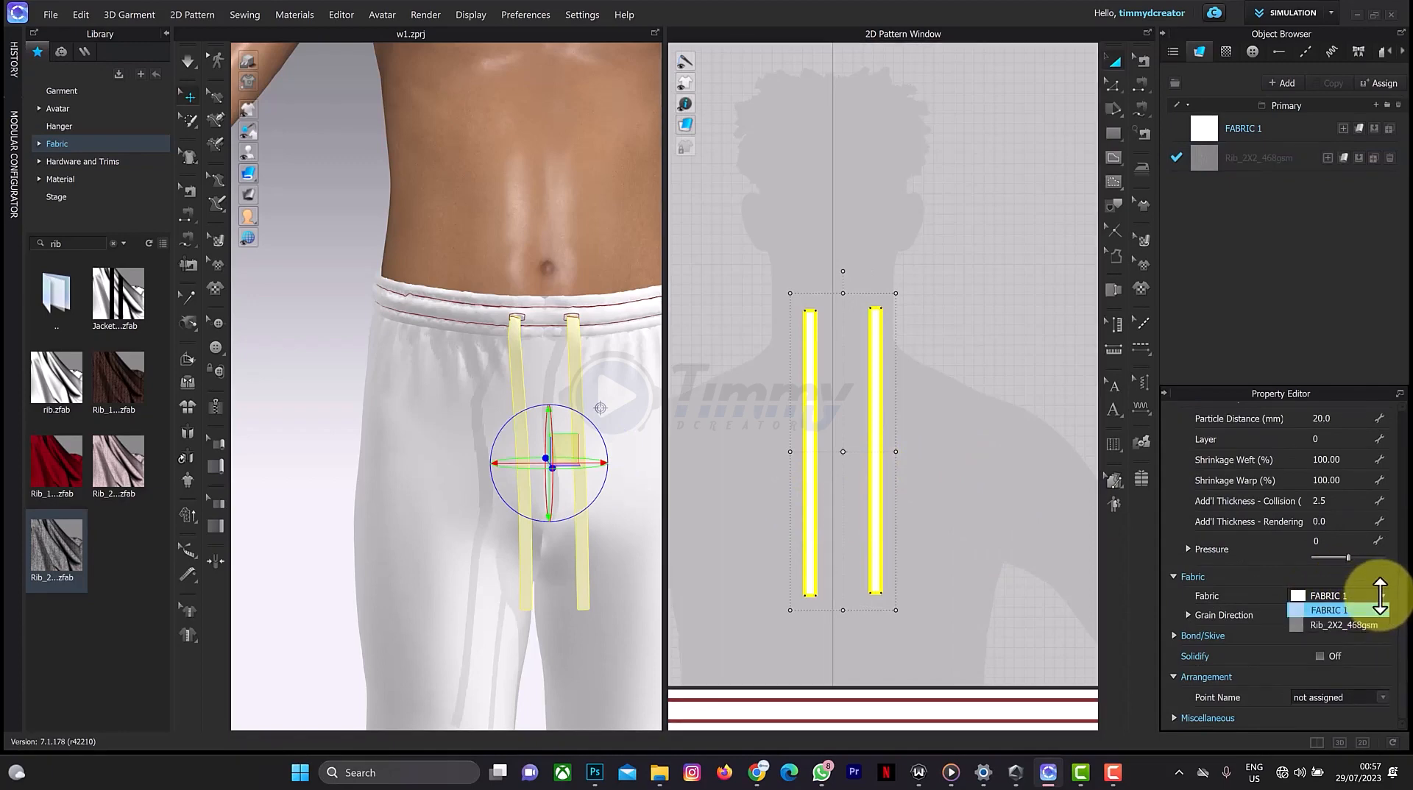
{"action": "left_click", "coordinate": [1341, 625]}
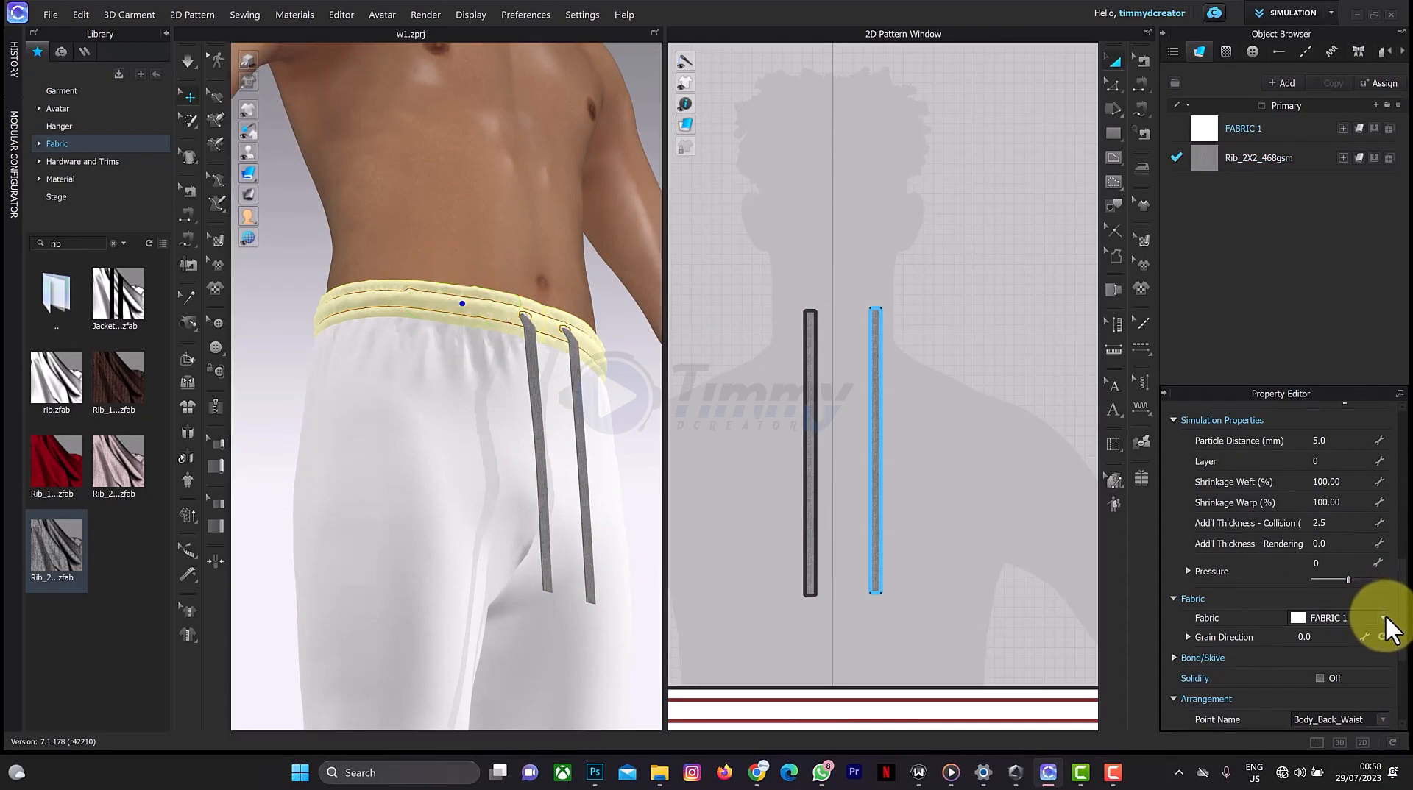
{"action": "left_click", "coordinate": [1381, 617]}
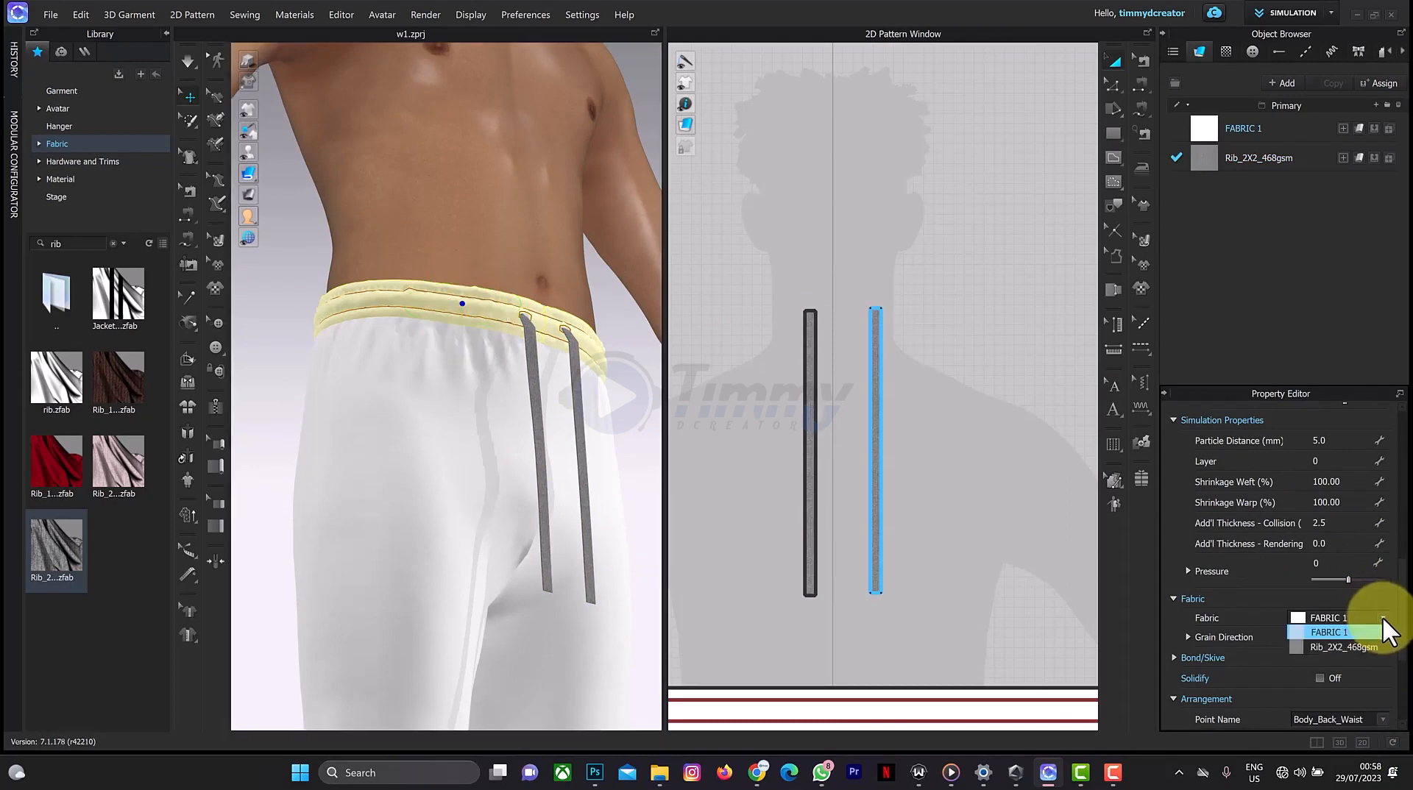
{"action": "left_click", "coordinate": [1344, 646]}
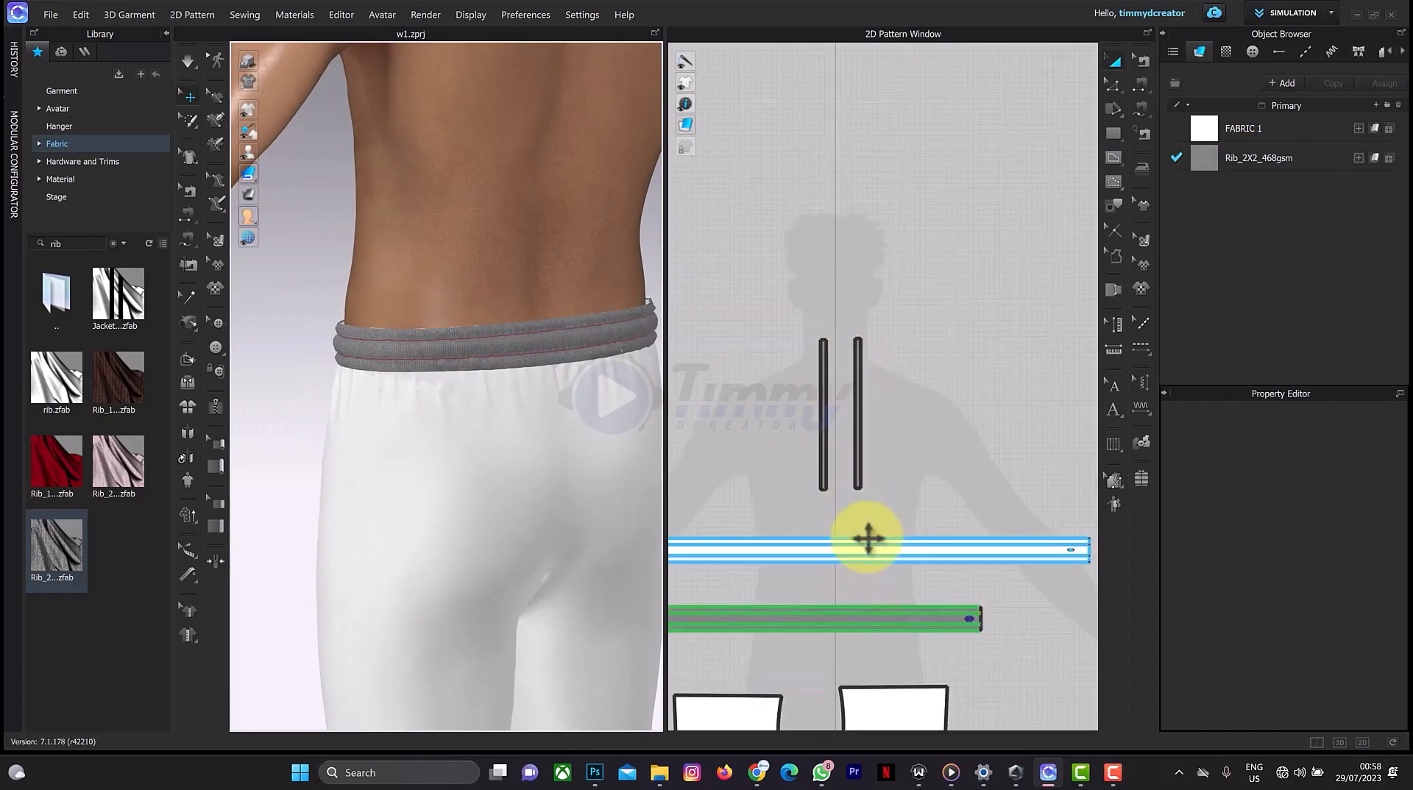
Select FABRIC 1 to display the white trouser fabric's material properties
{"action": "left_click", "coordinate": [870, 549]}
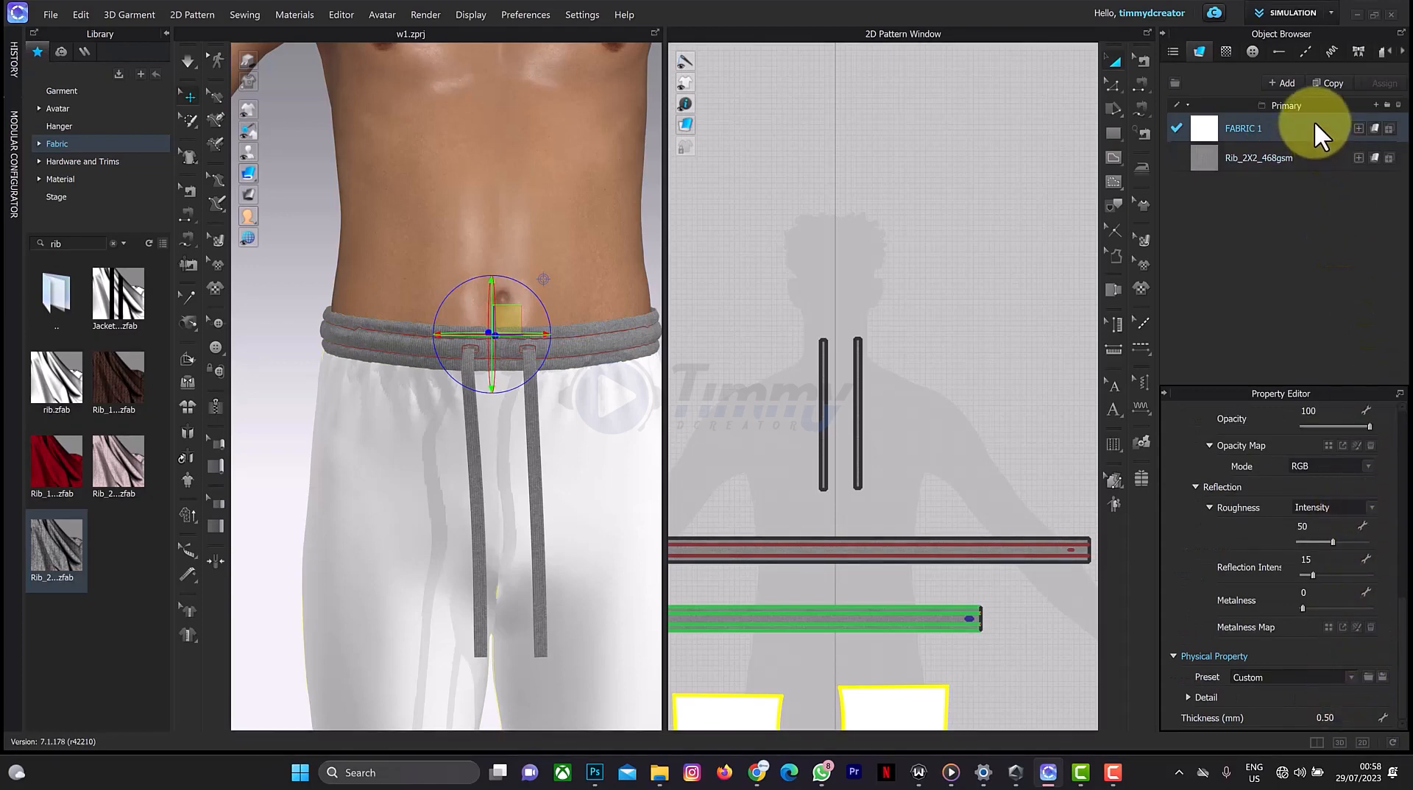
{"action": "mouse_move", "coordinate": [1120, 85]}
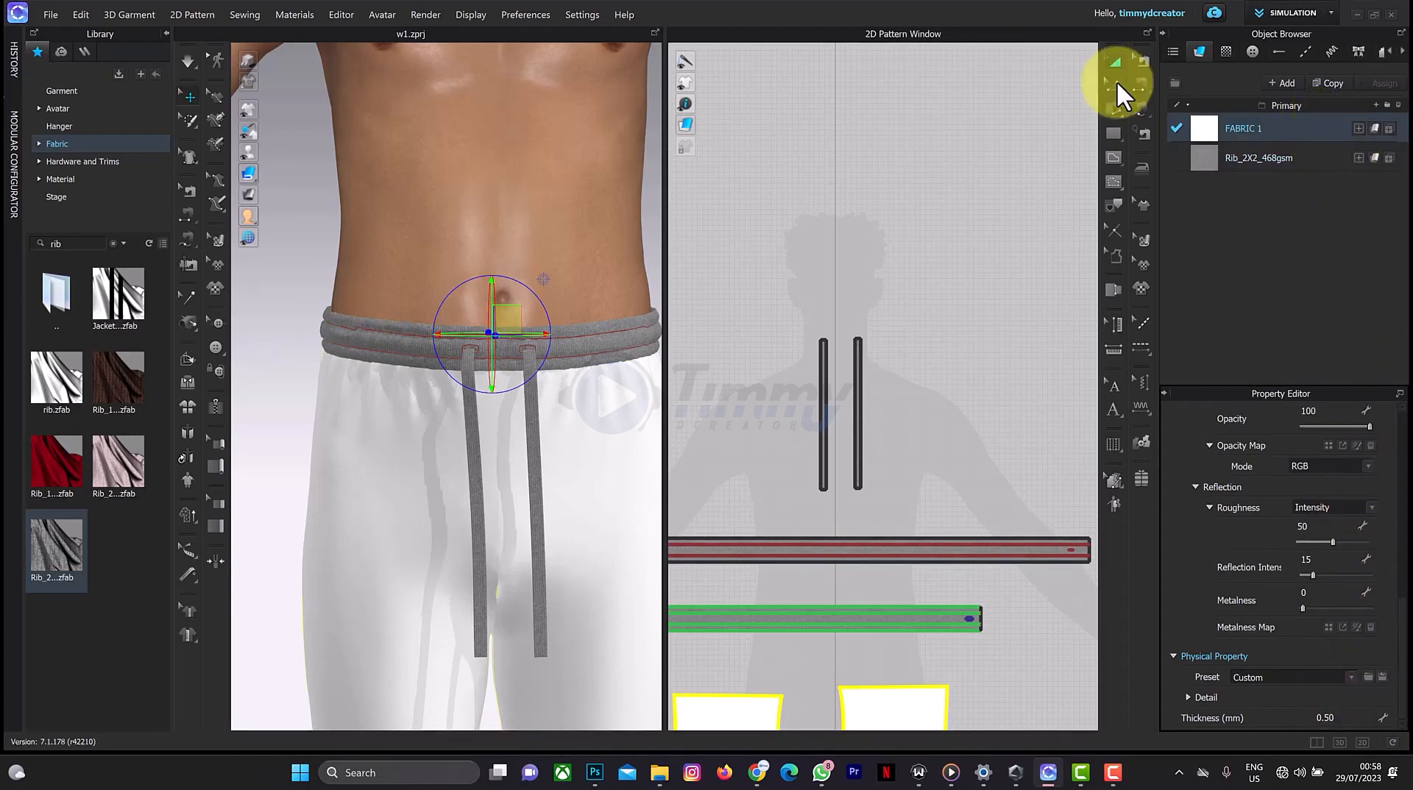
{"action": "mouse_move", "coordinate": [1365, 532]}
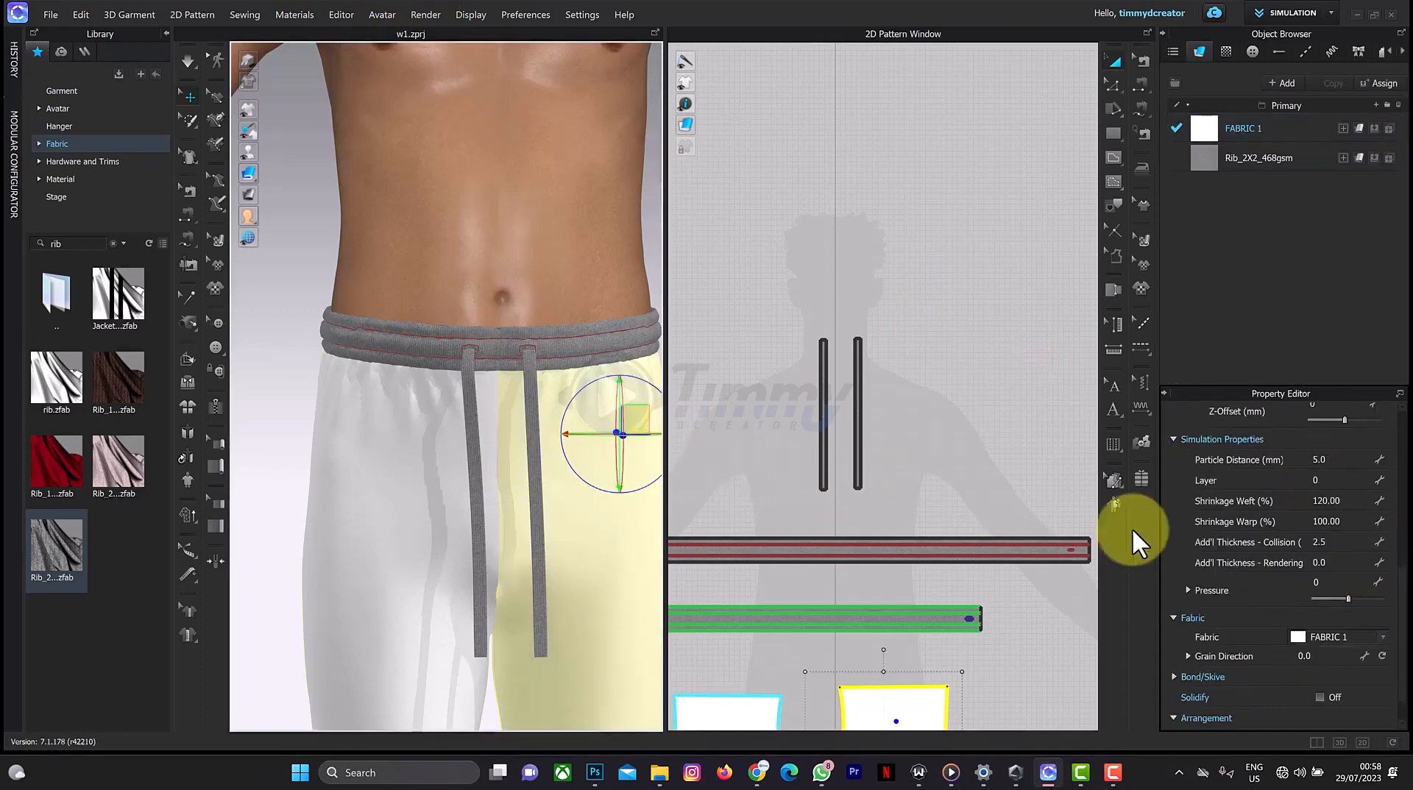
Render the white trousers on the avatar in the render preview window
{"action": "left_click", "coordinate": [424, 15]}
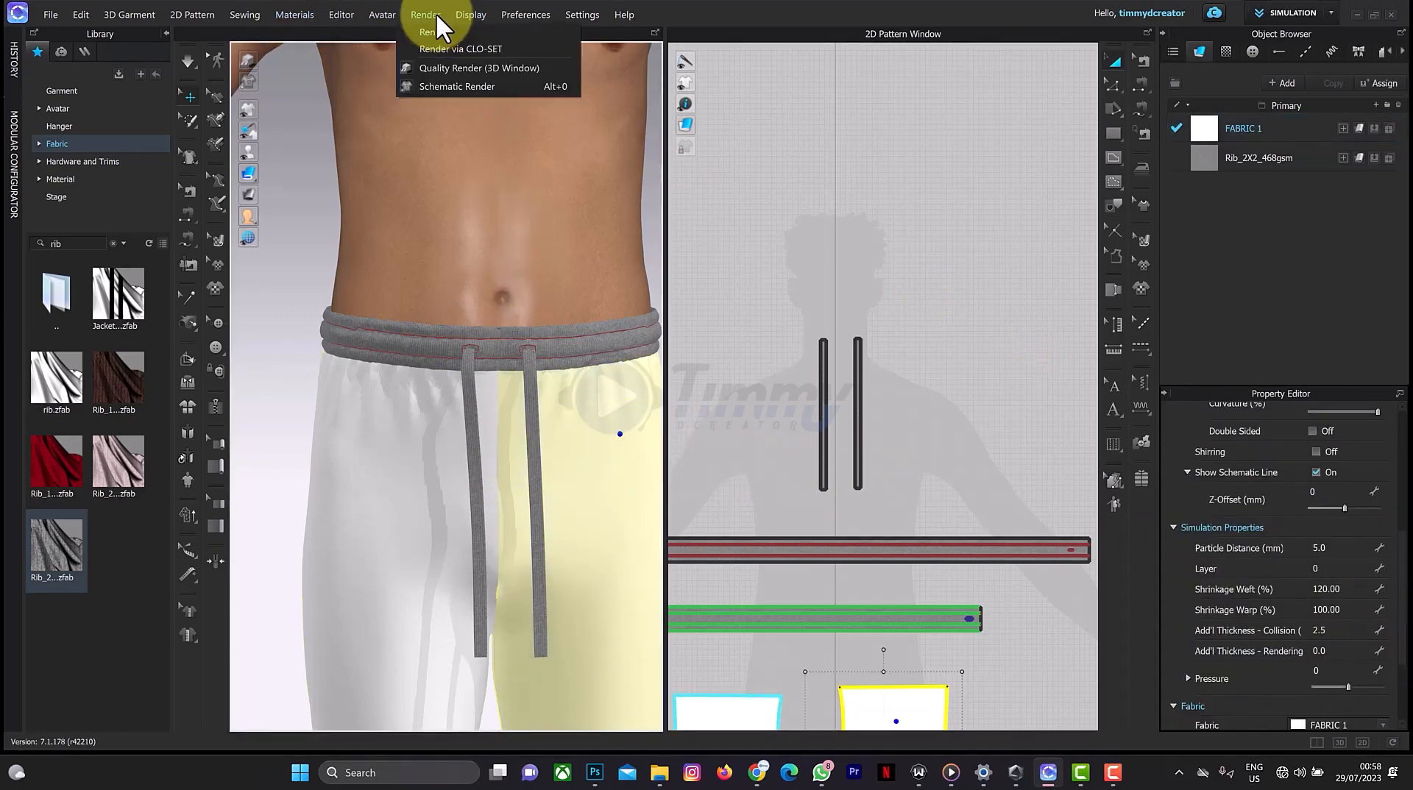
{"action": "left_click", "coordinate": [450, 48]}
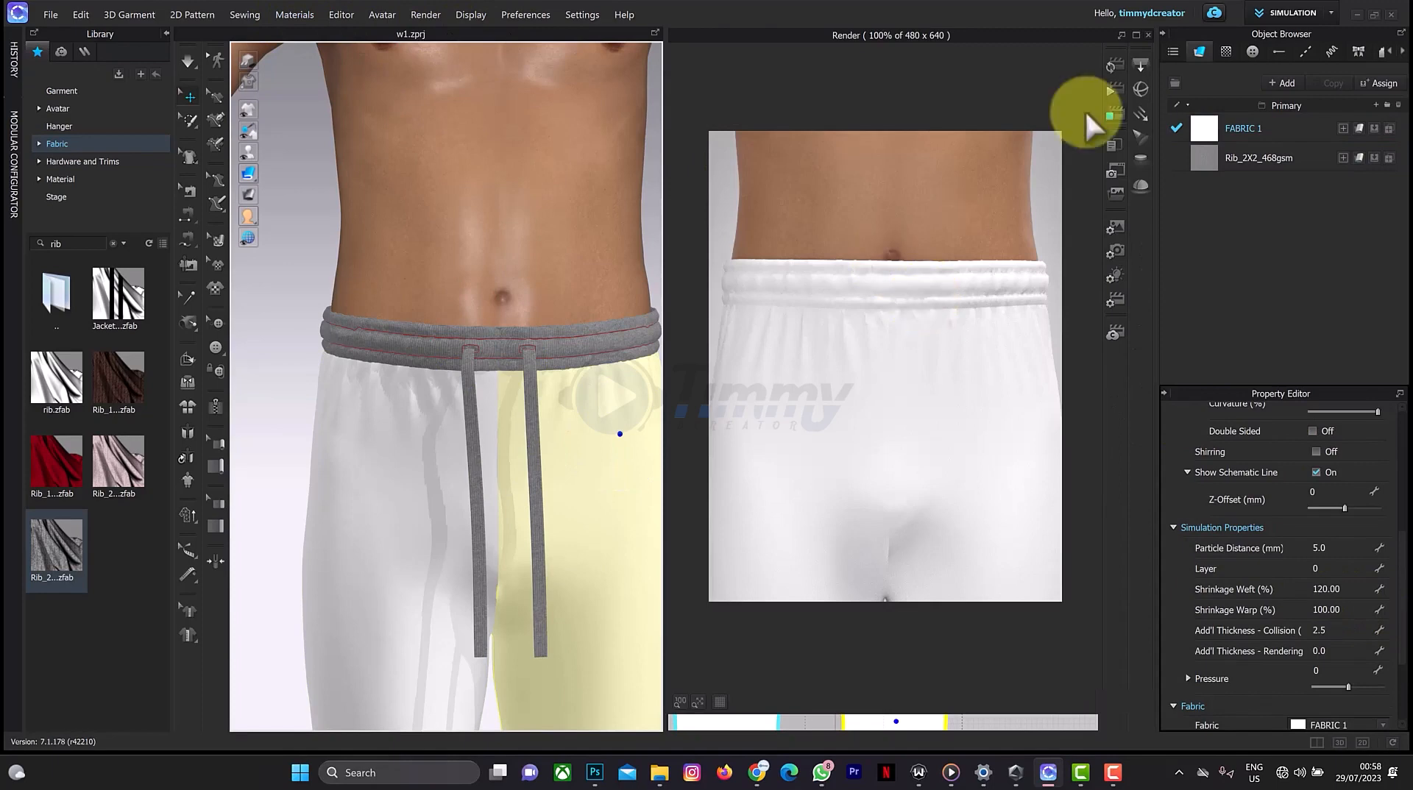
{"action": "mouse_move", "coordinate": [1122, 68]}
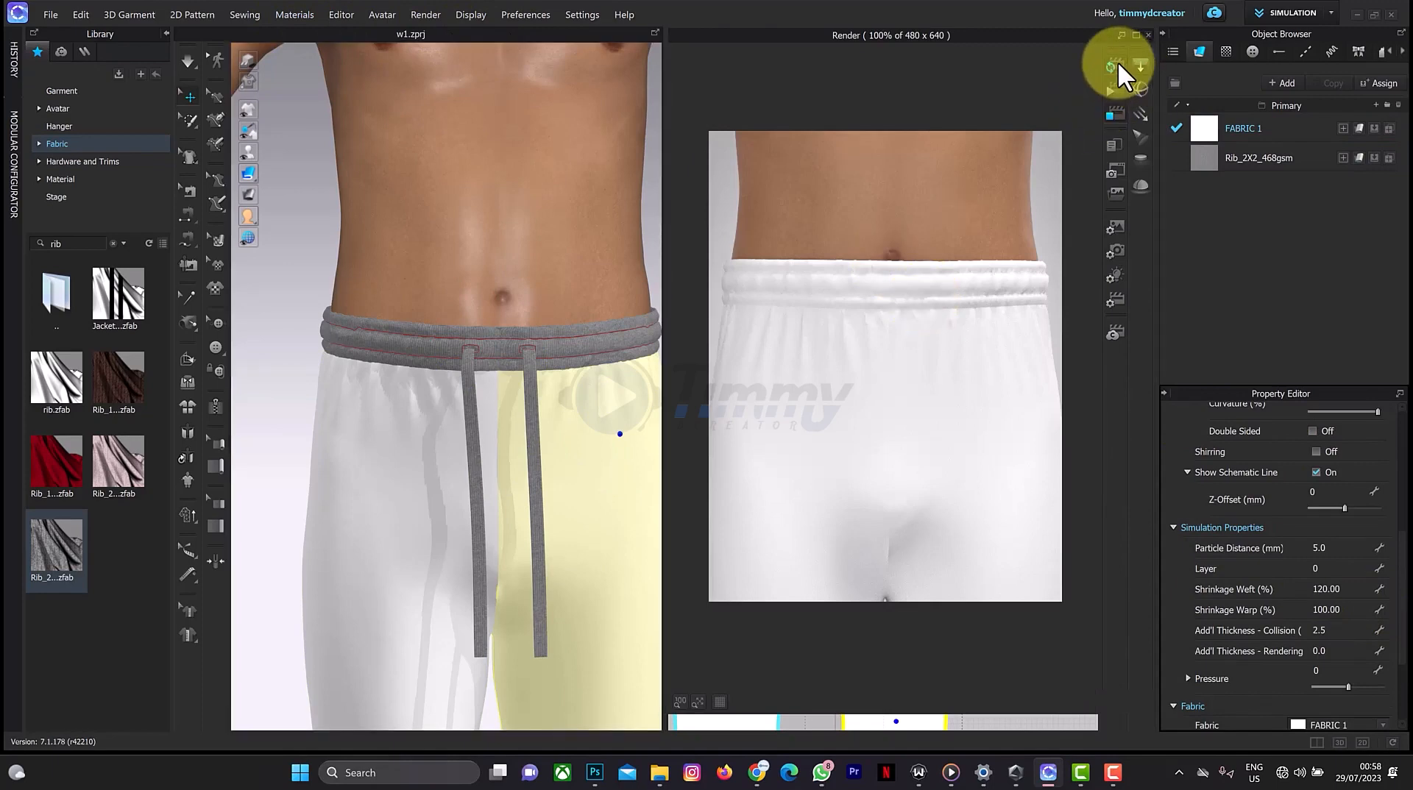